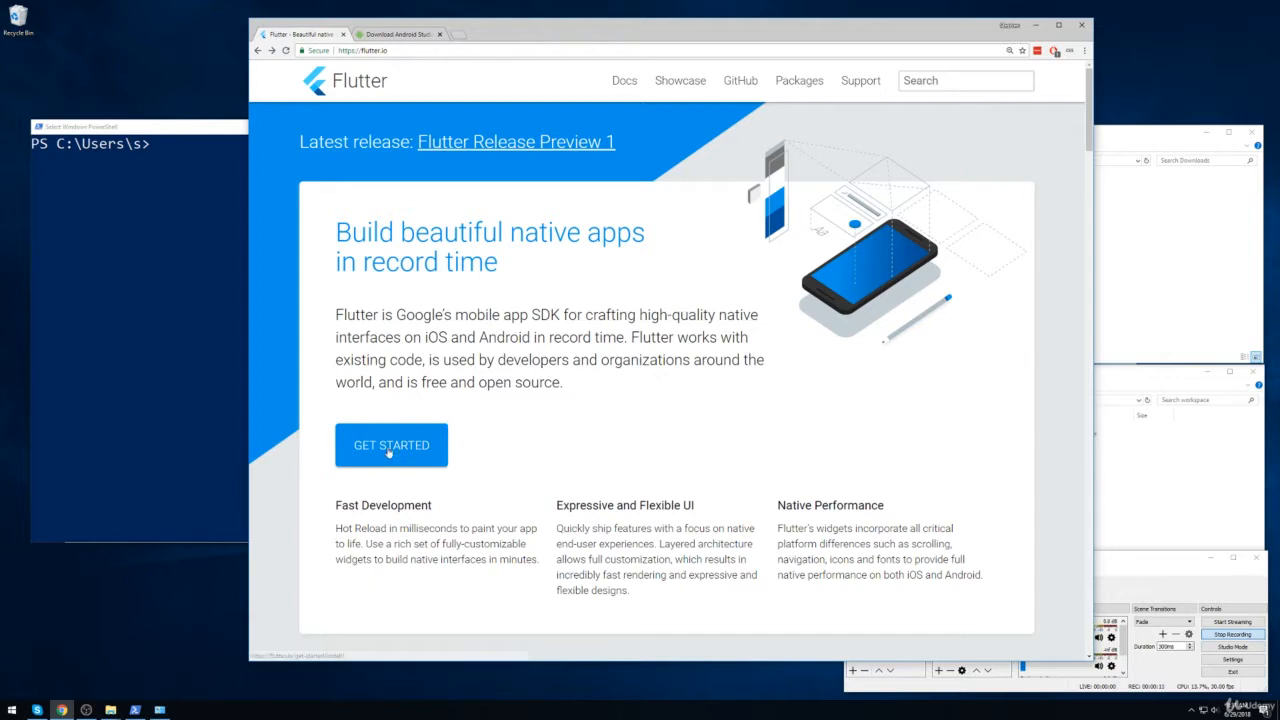
Reach the Install on Windows guide from Get Started and skim its SDK and Android setup steps
left_click(392, 444)
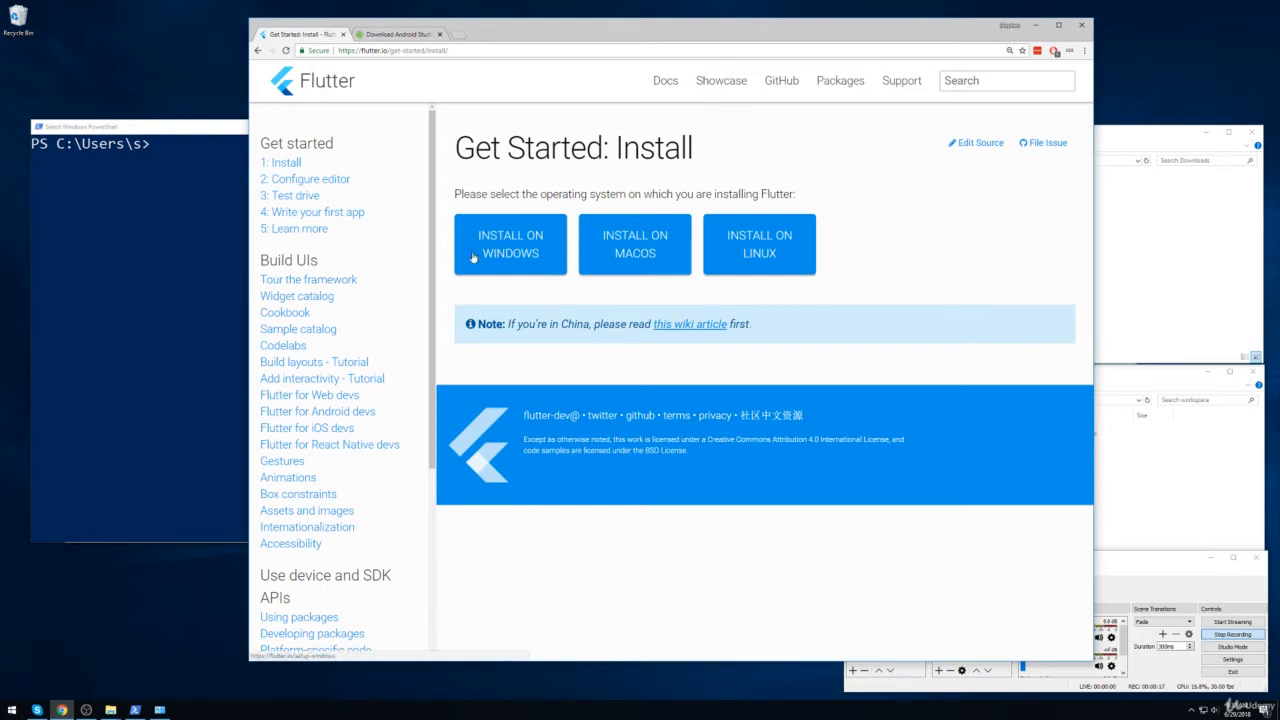
left_click(510, 244)
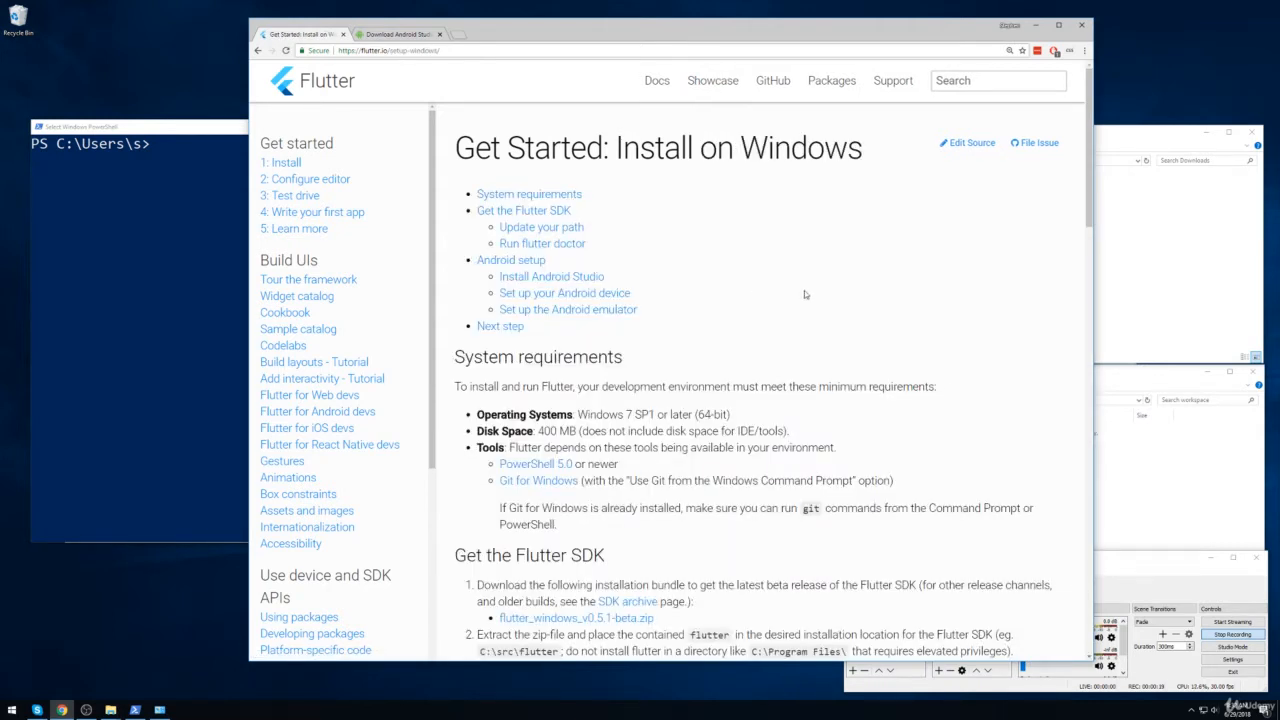
mouse_move(668, 232)
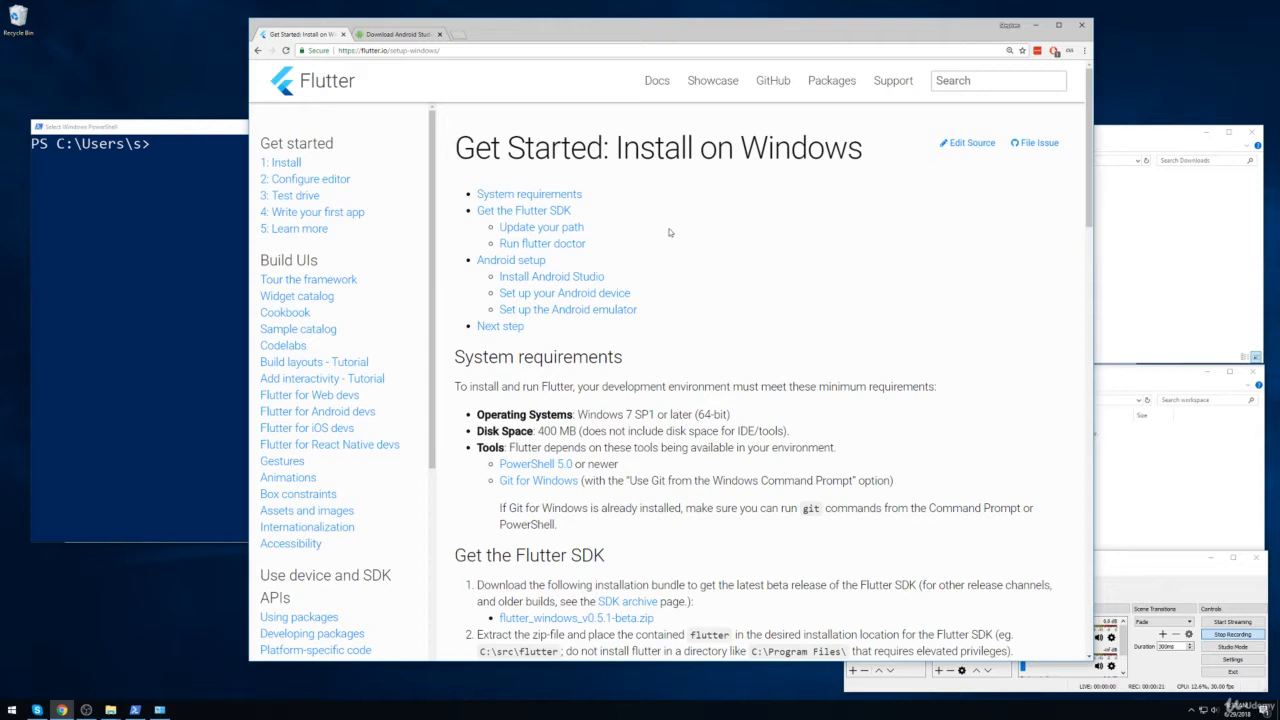
double_click(524, 210)
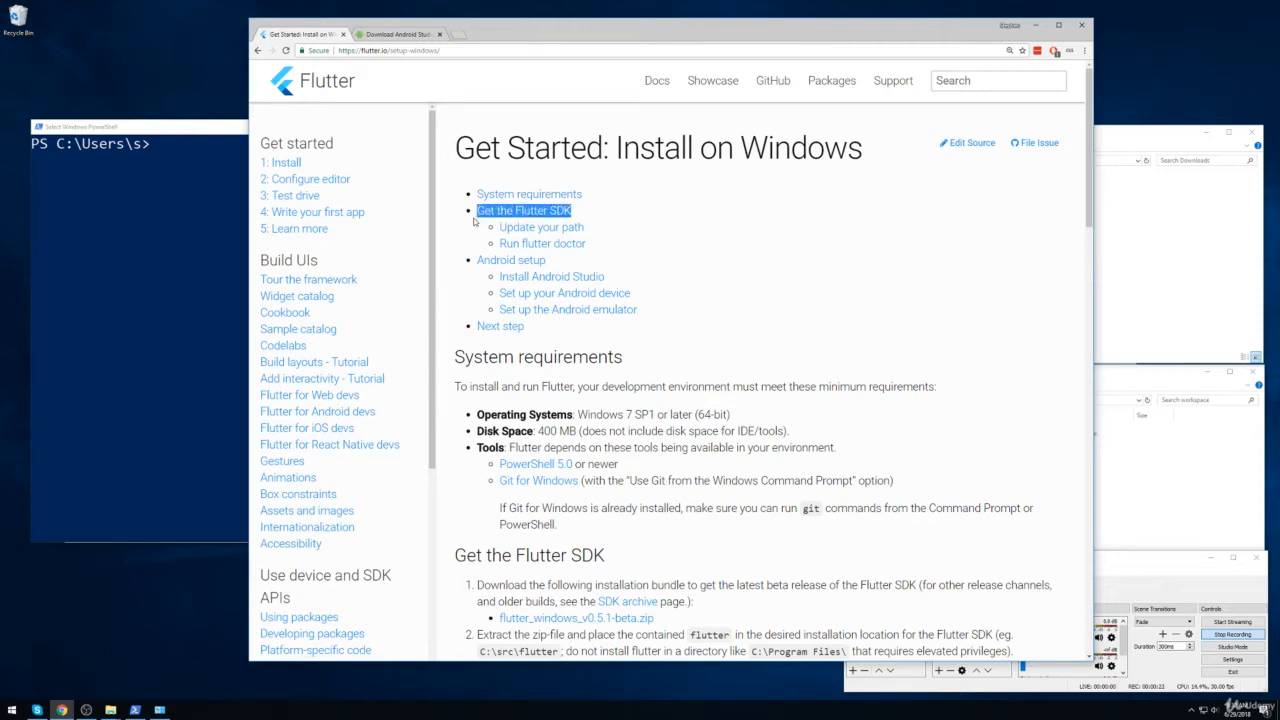
mouse_move(680, 256)
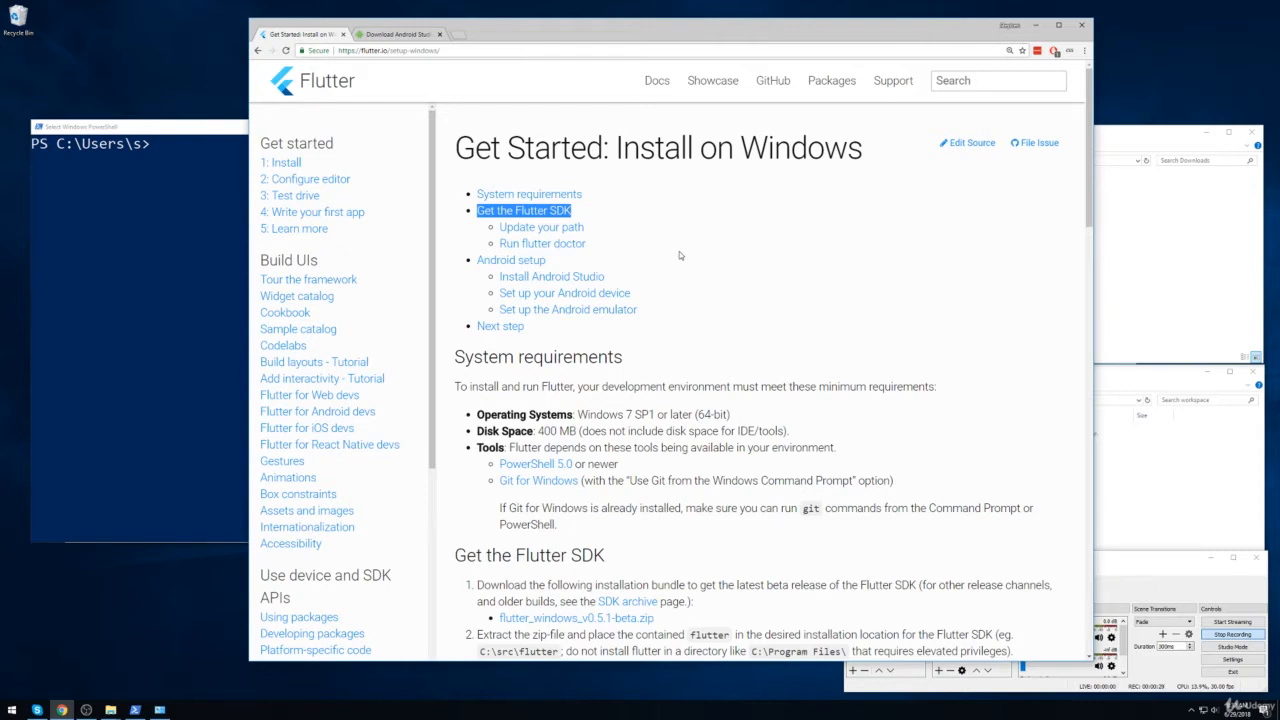
left_click(512, 260)
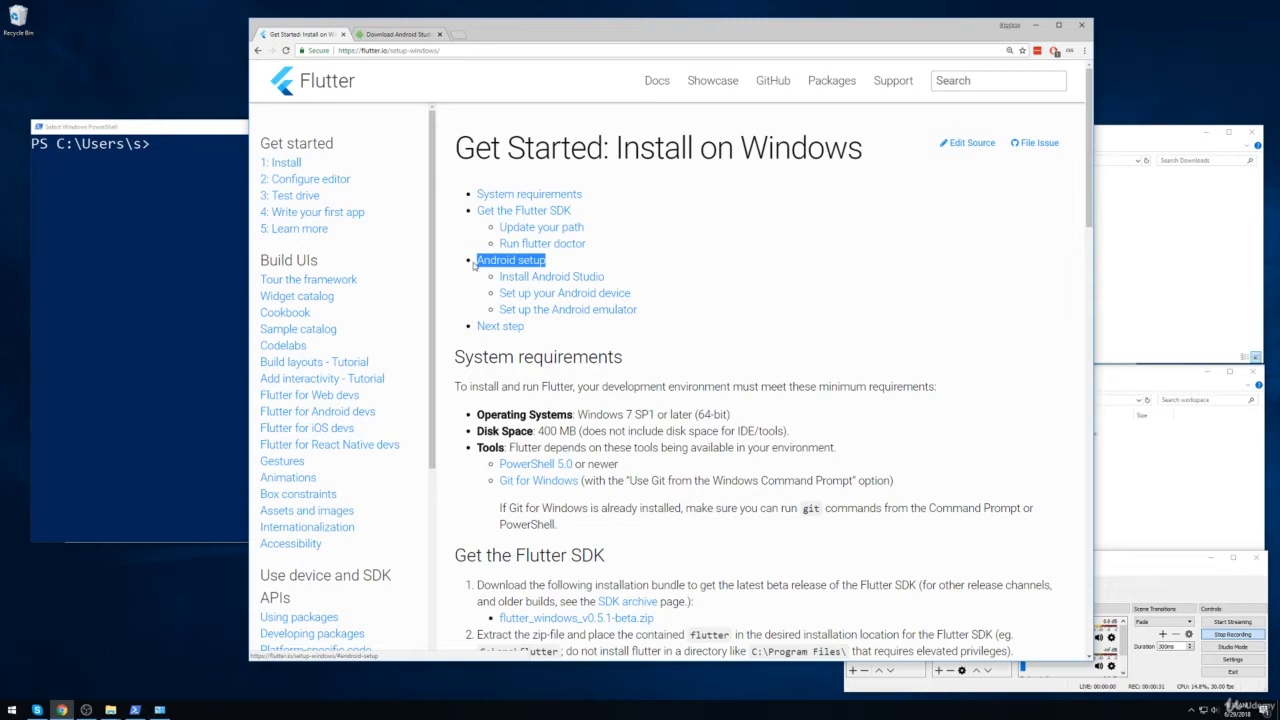
mouse_move(700, 274)
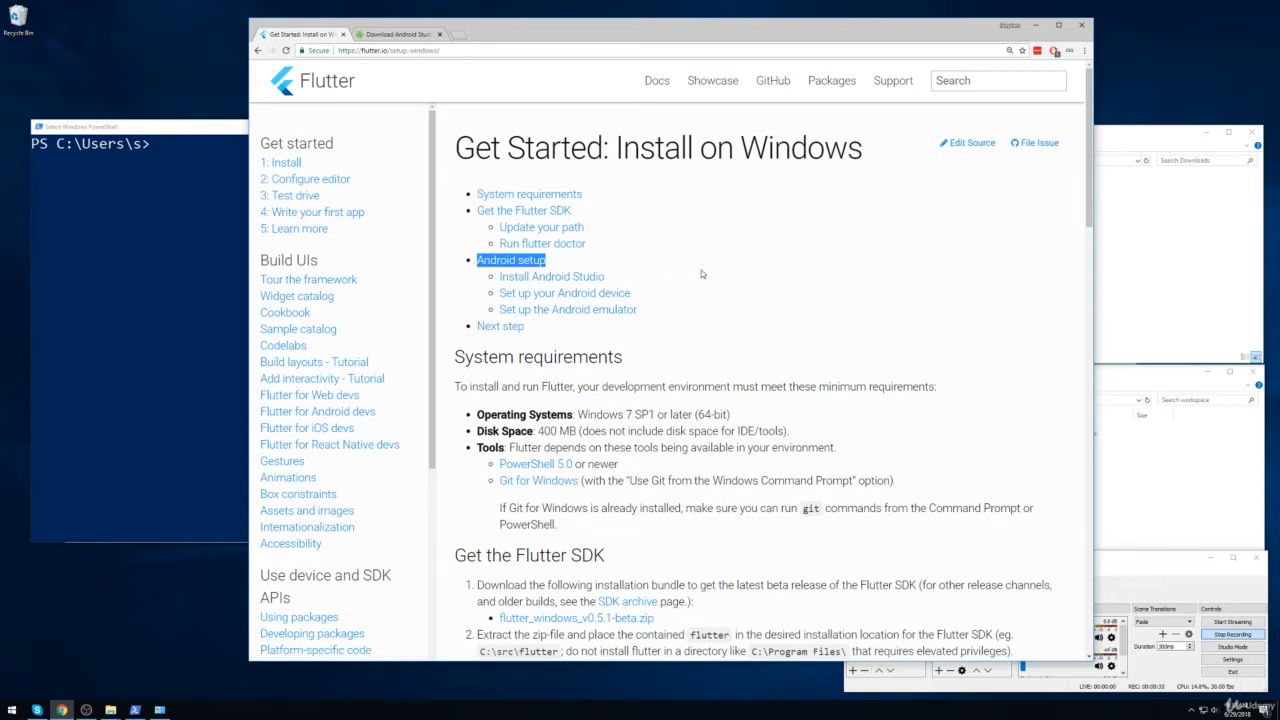
mouse_move(708, 278)
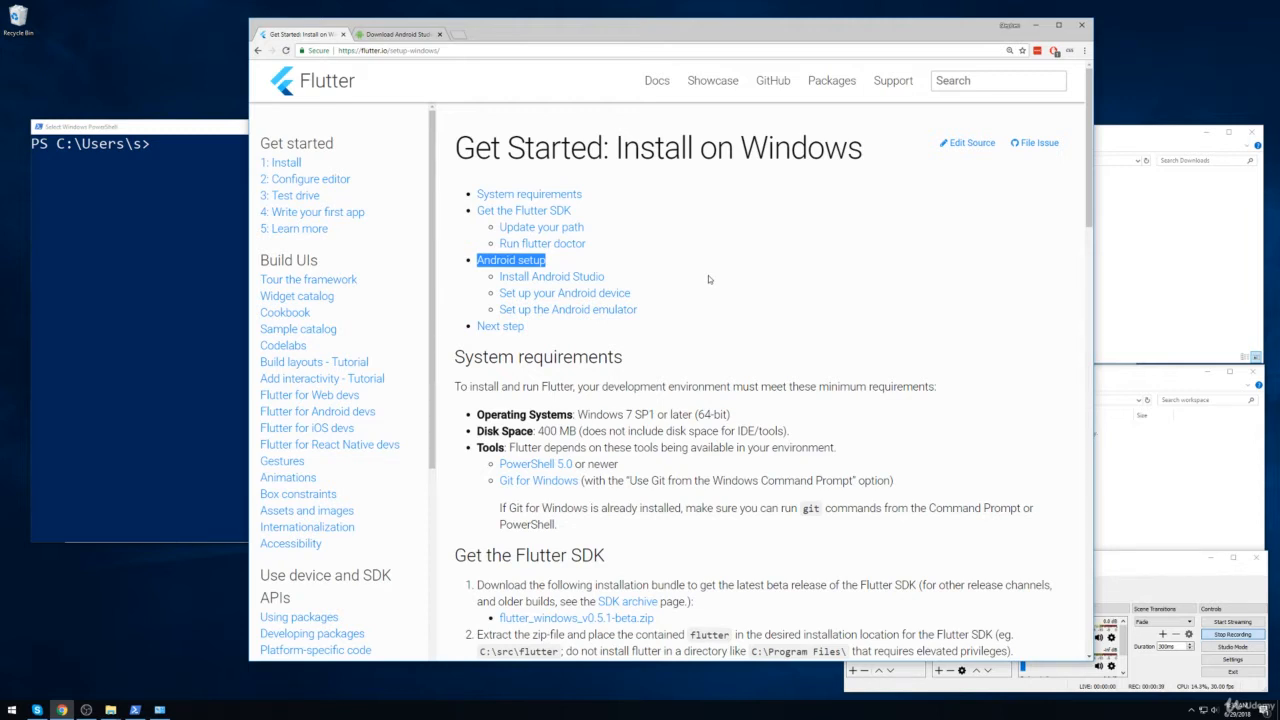
mouse_move(656, 296)
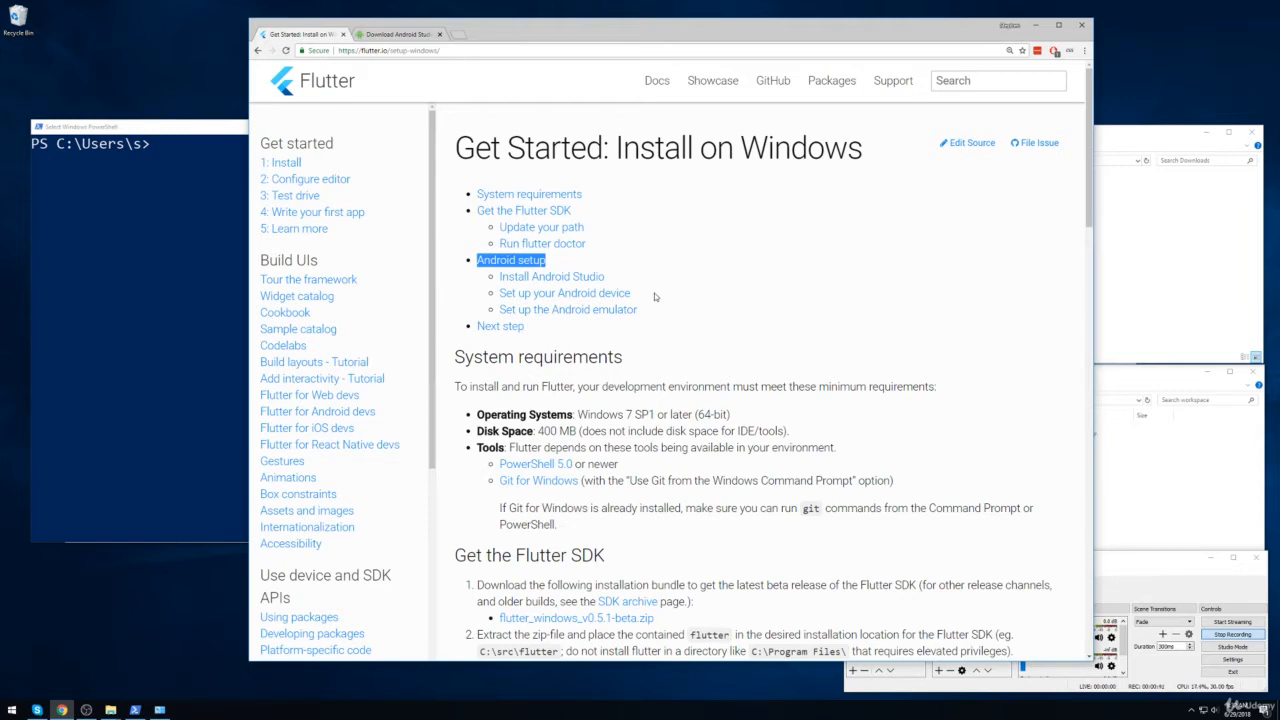
mouse_move(740, 310)
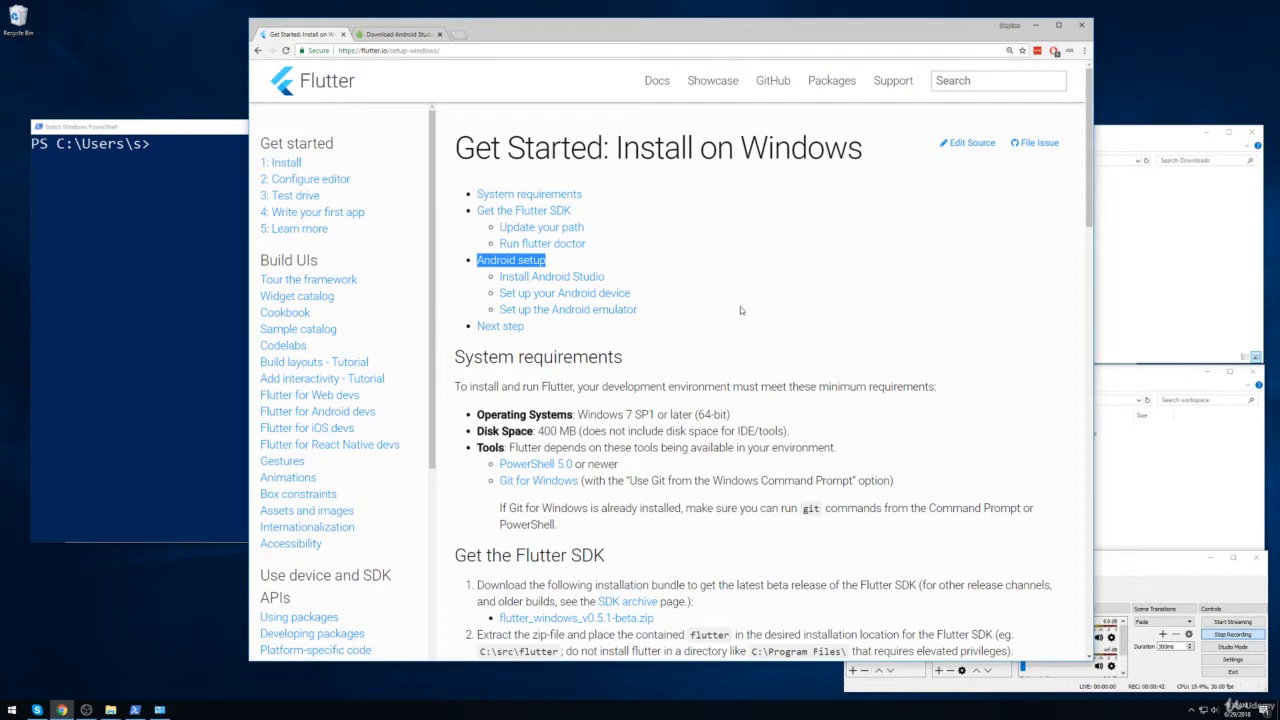
Scroll the Windows install guide down to the Get the Flutter SDK section
scroll("down", 3)
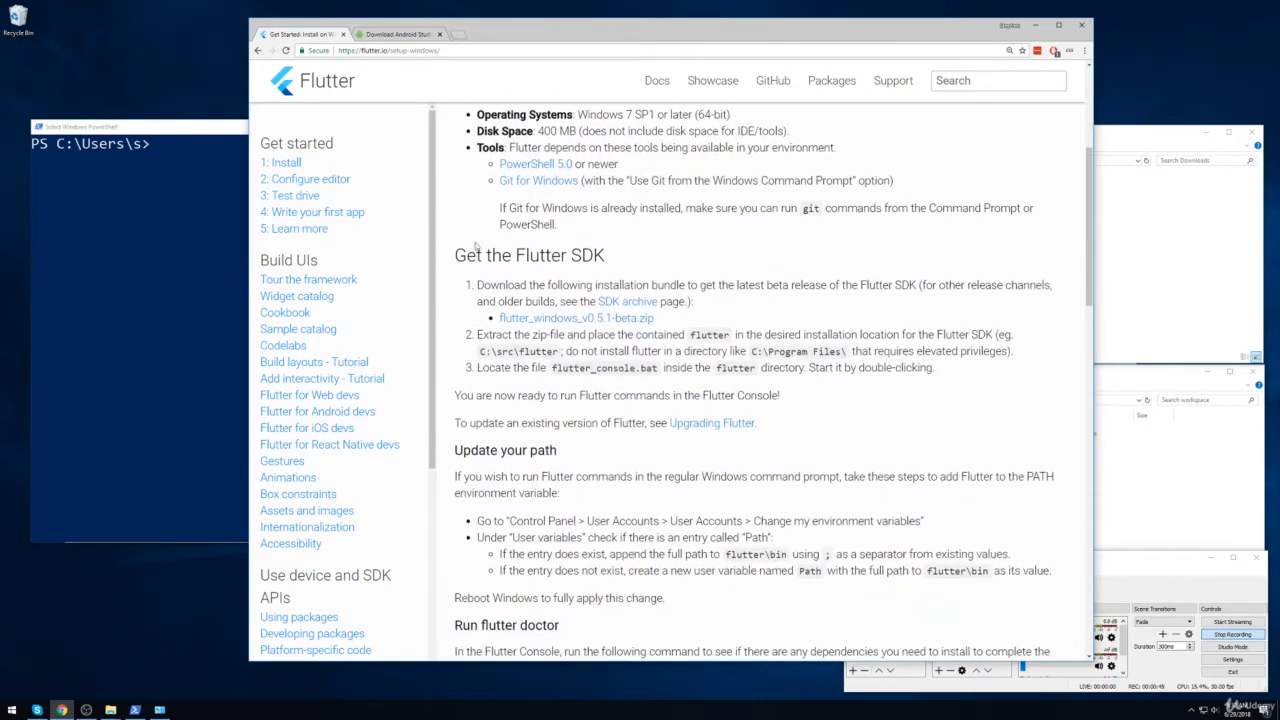
double_click(528, 256)
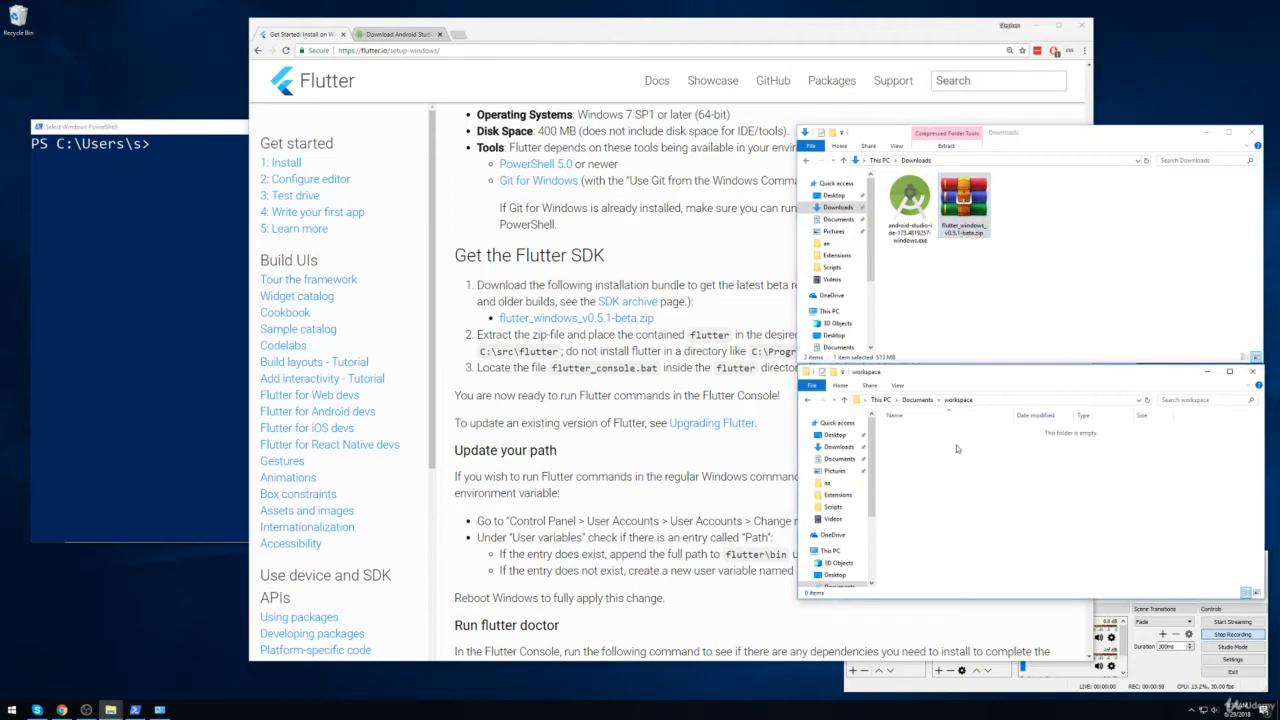
mouse_move(968, 444)
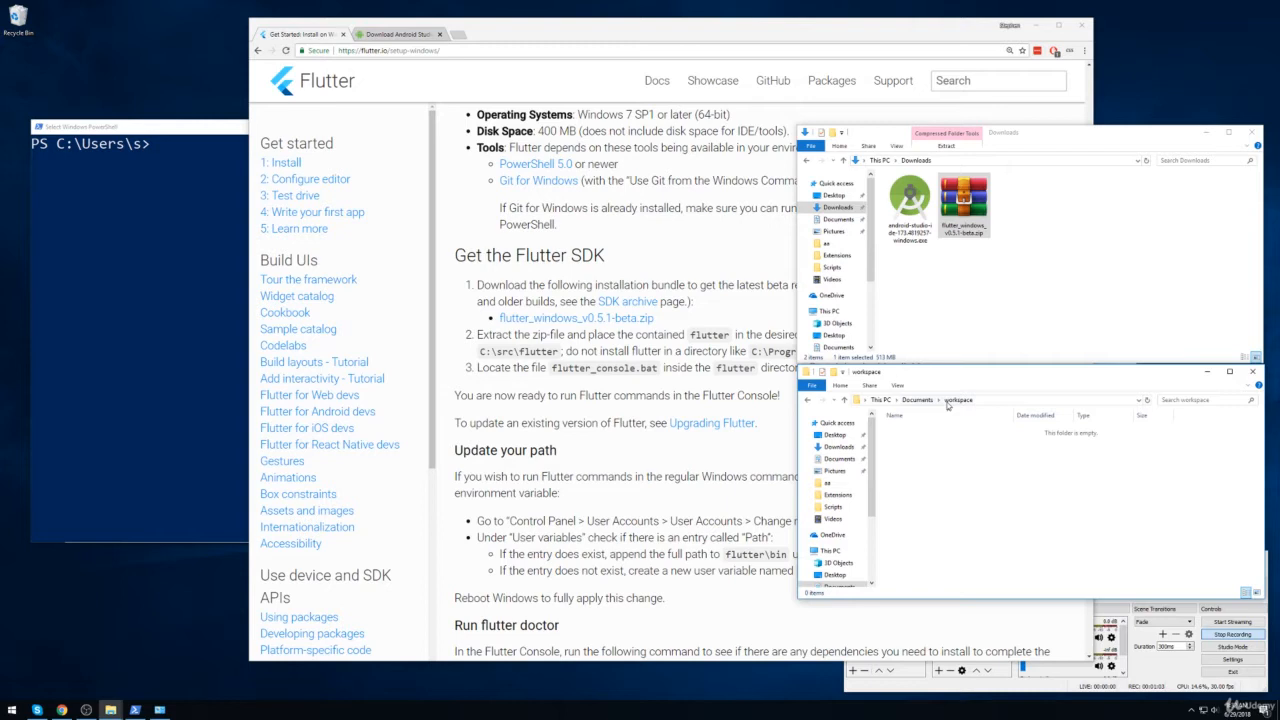
mouse_move(970, 482)
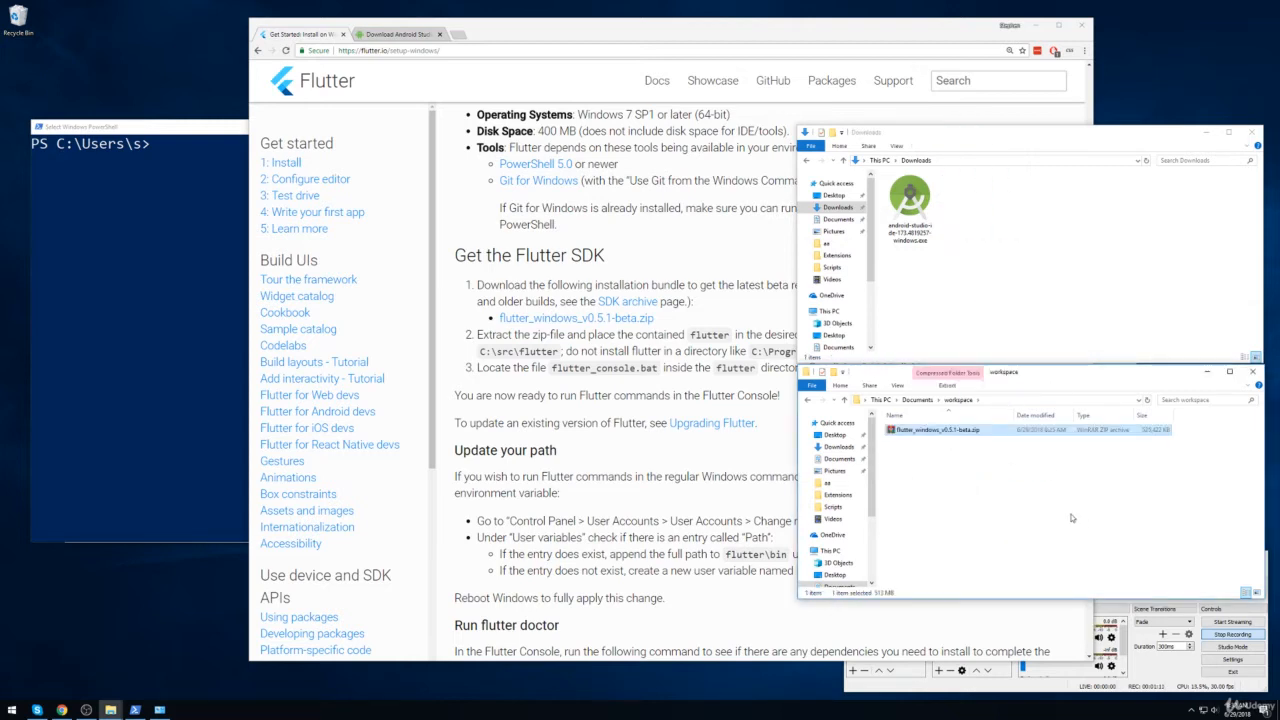
Extract the flutter_windows zip into the workspace folder via Extract Here
right_click(936, 428)
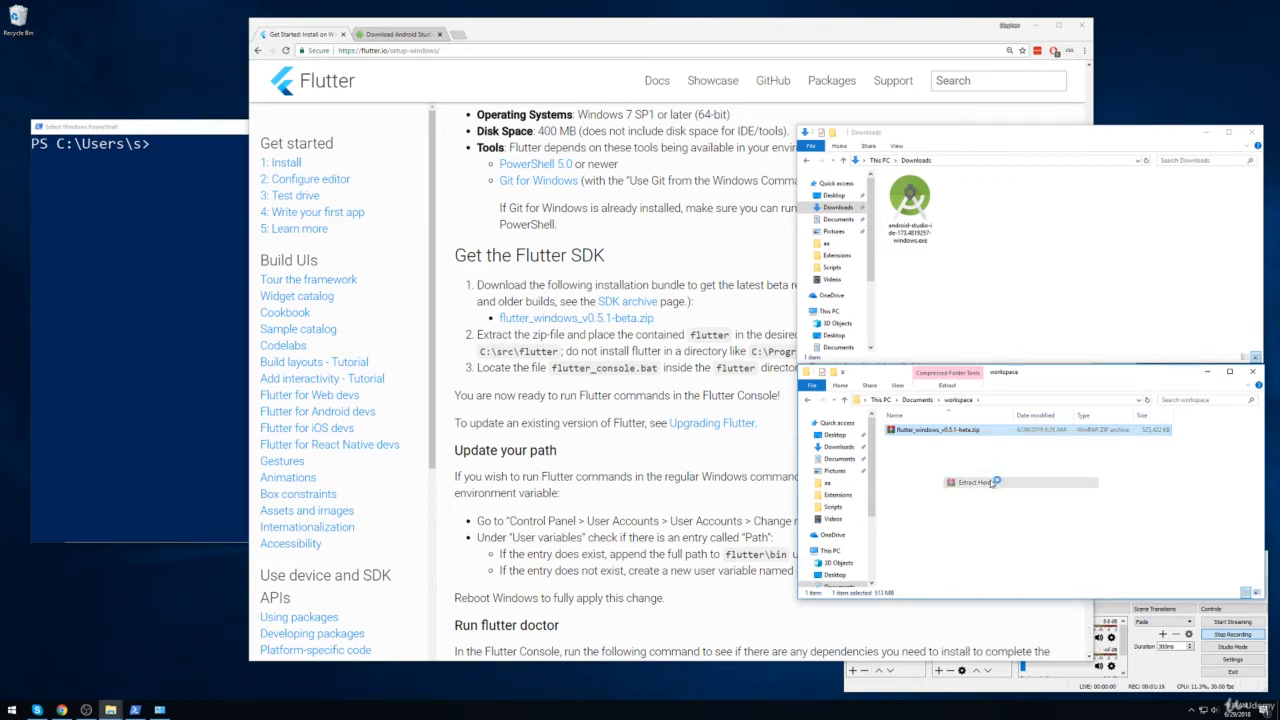
left_click(976, 482)
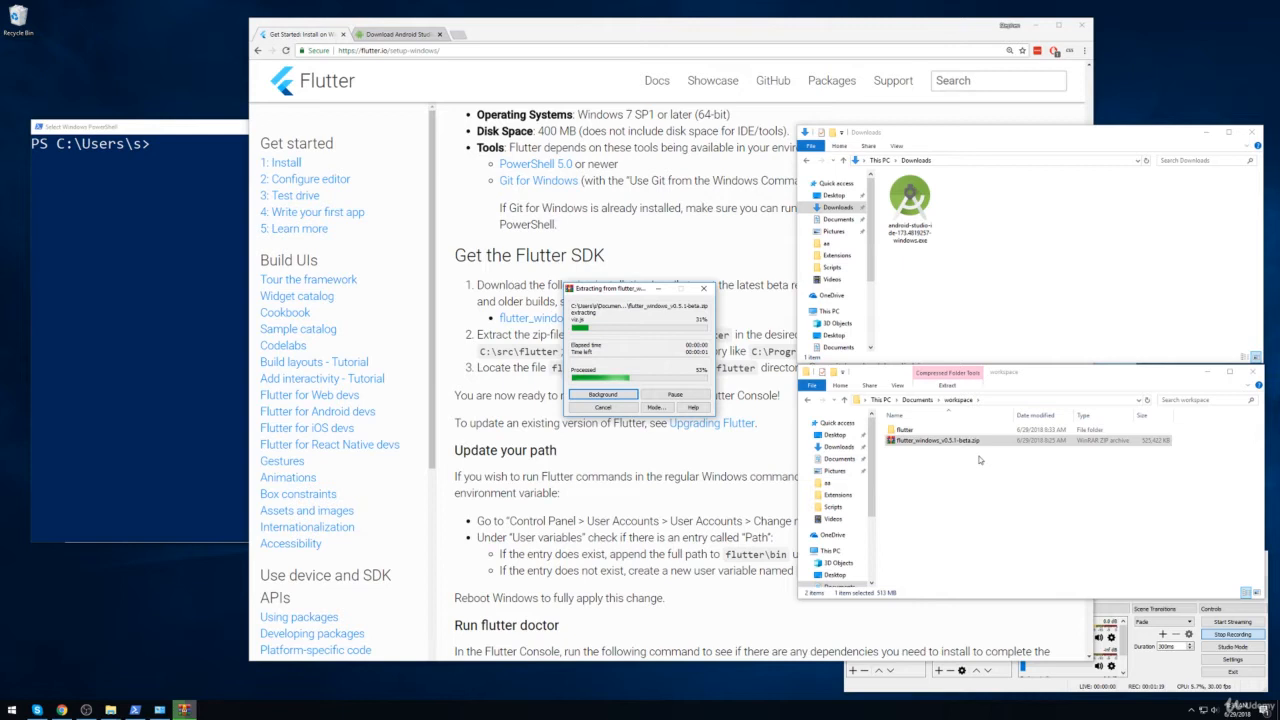
mouse_move(1000, 456)
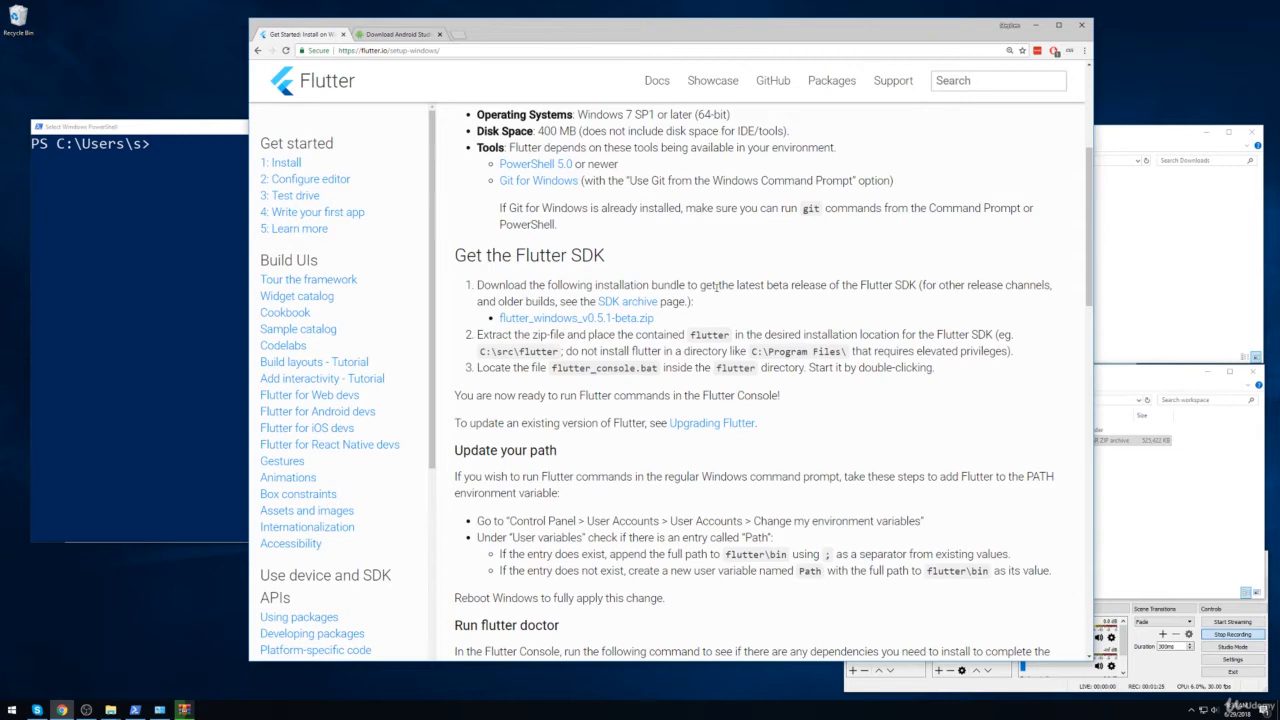
Bring the Update your path instructions into view and check the extracted flutter folder in Explorer
scroll("down", 3)
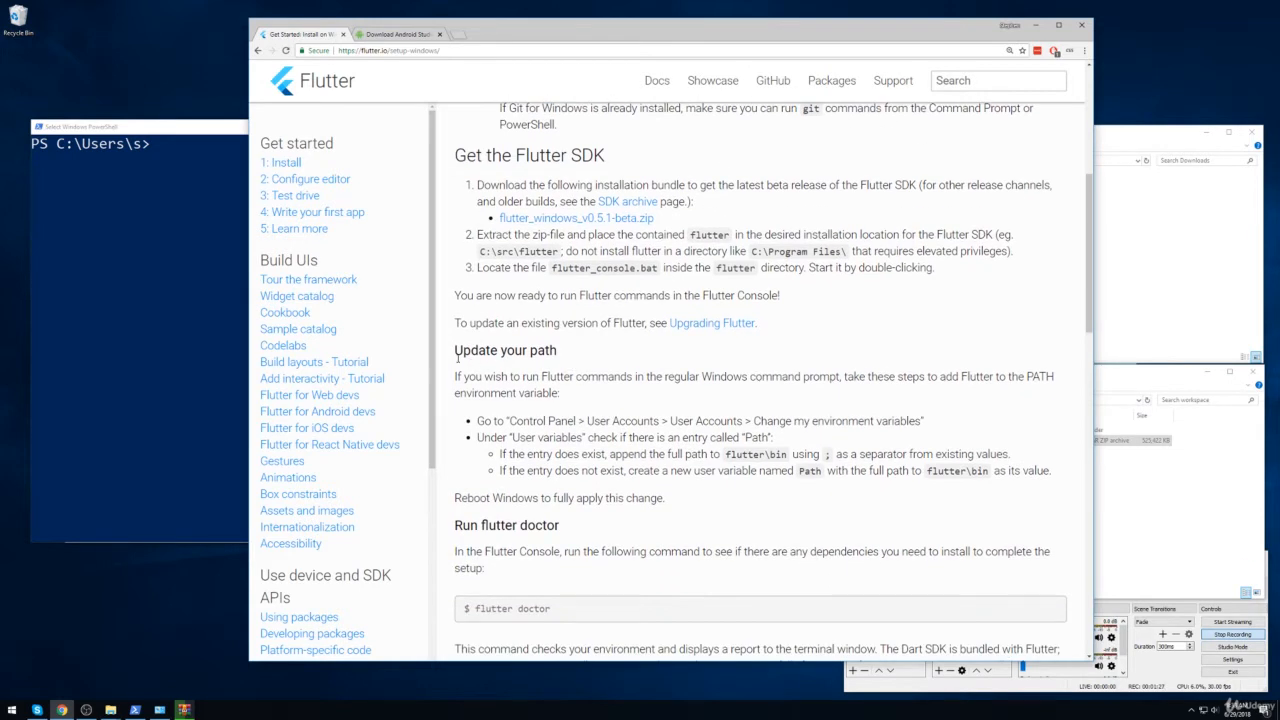
double_click(504, 350)
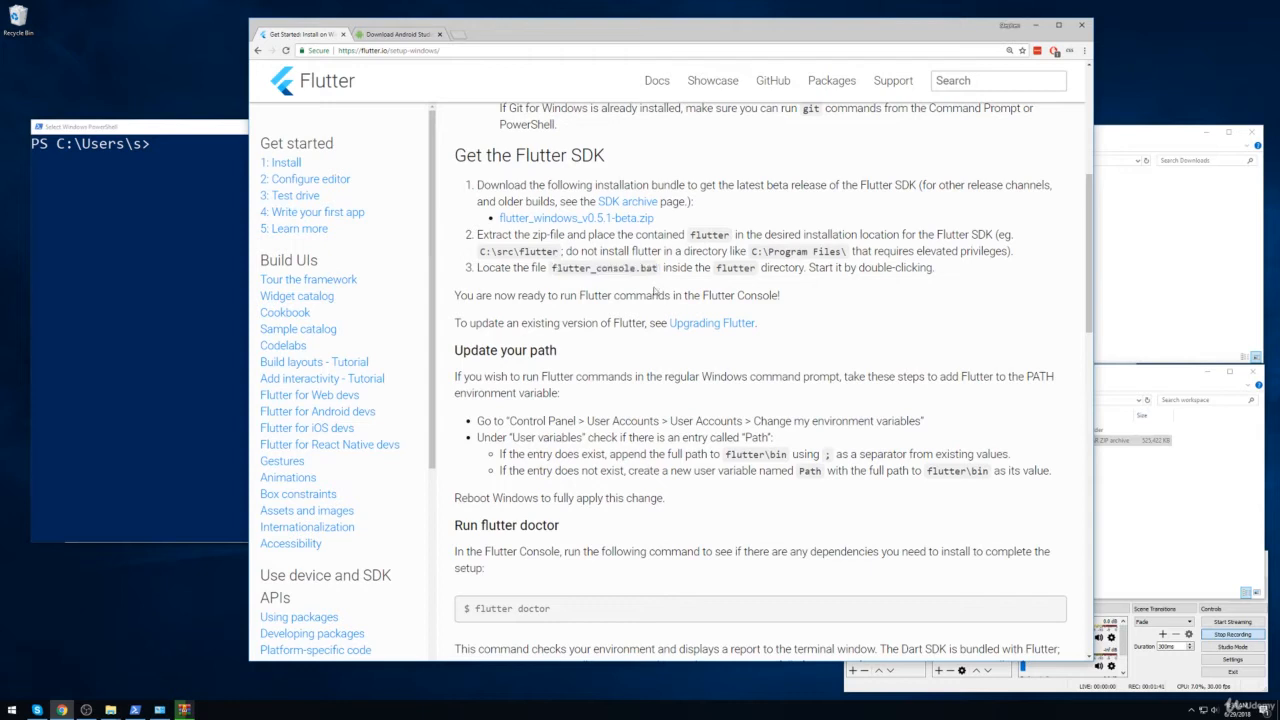
mouse_move(452, 356)
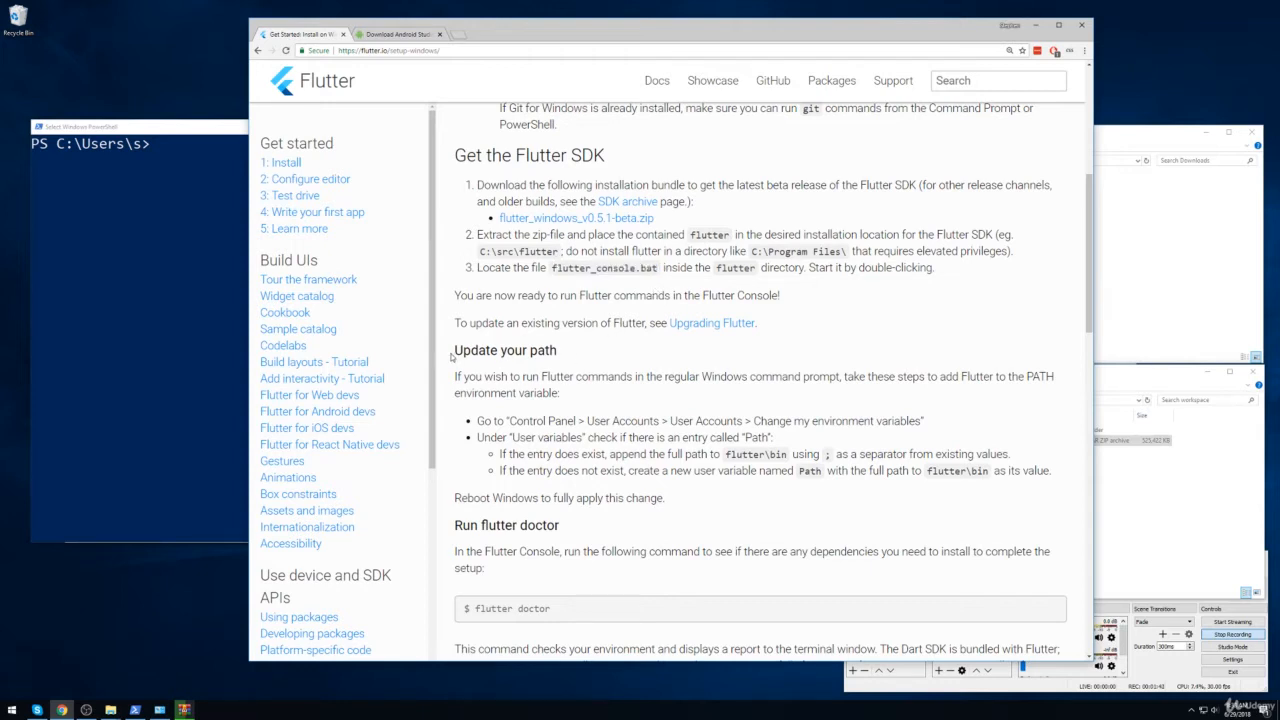
double_click(504, 350)
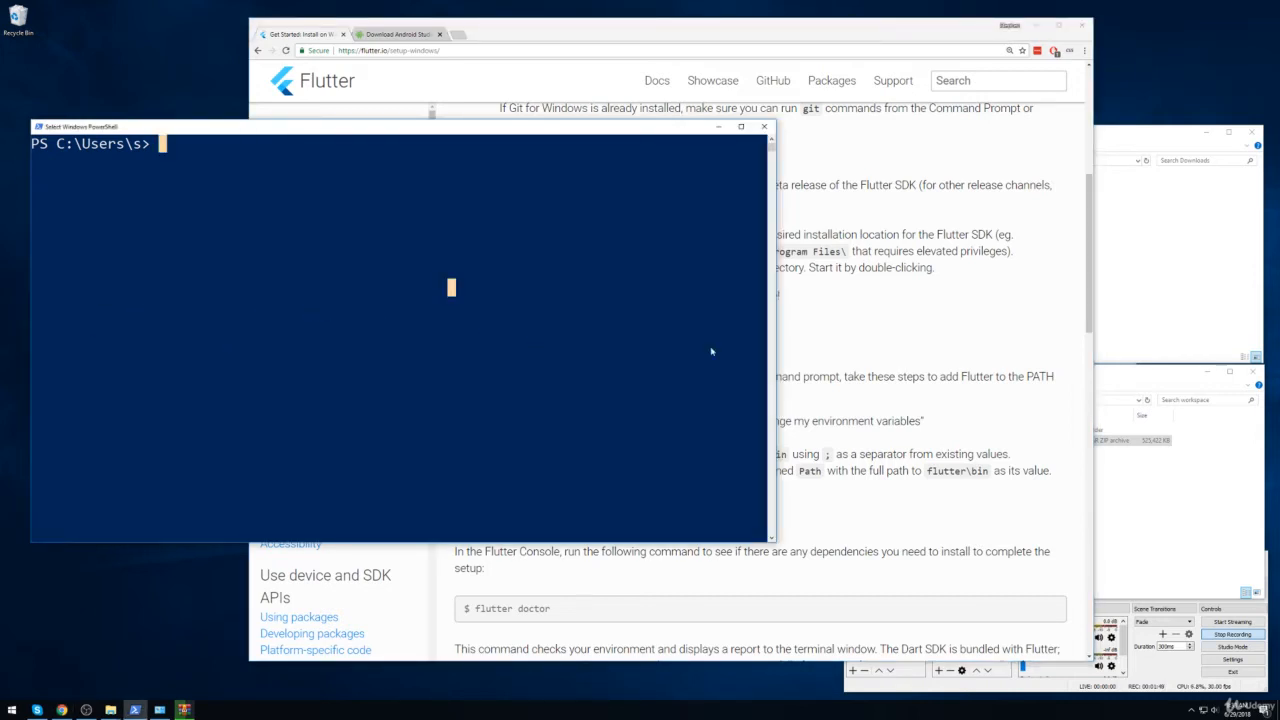
mouse_move(978, 330)
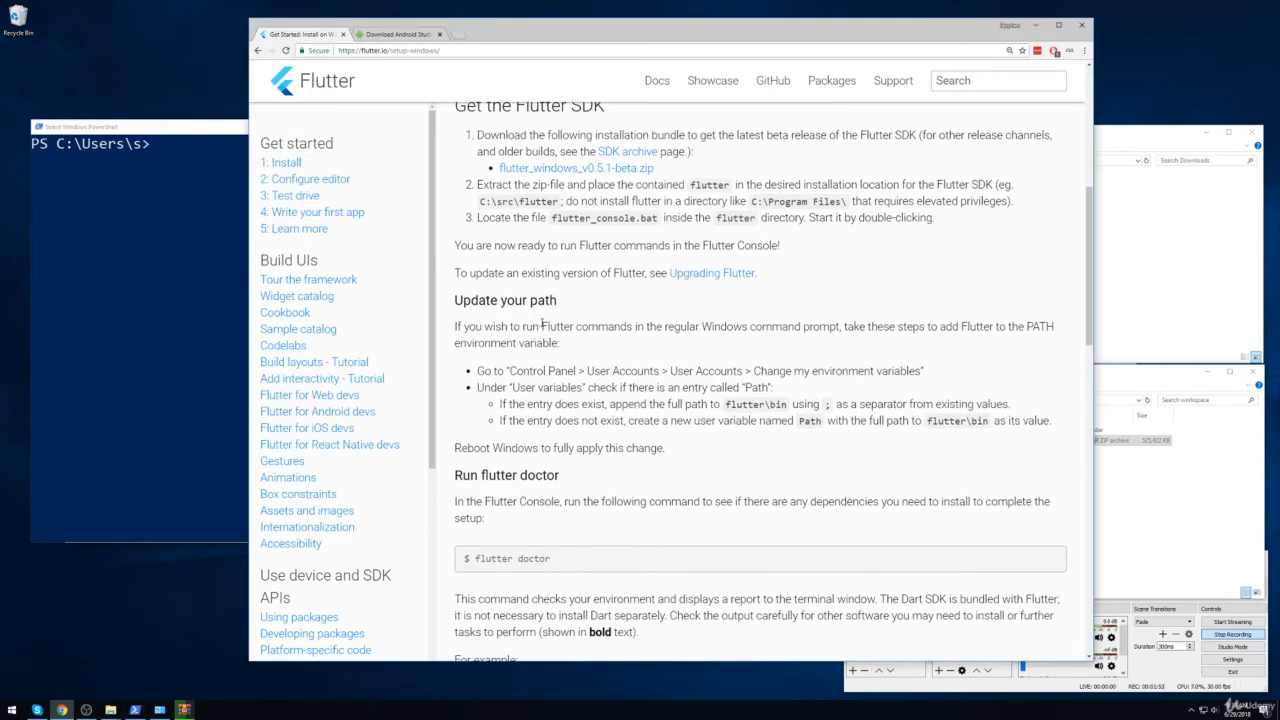
mouse_move(1206, 520)
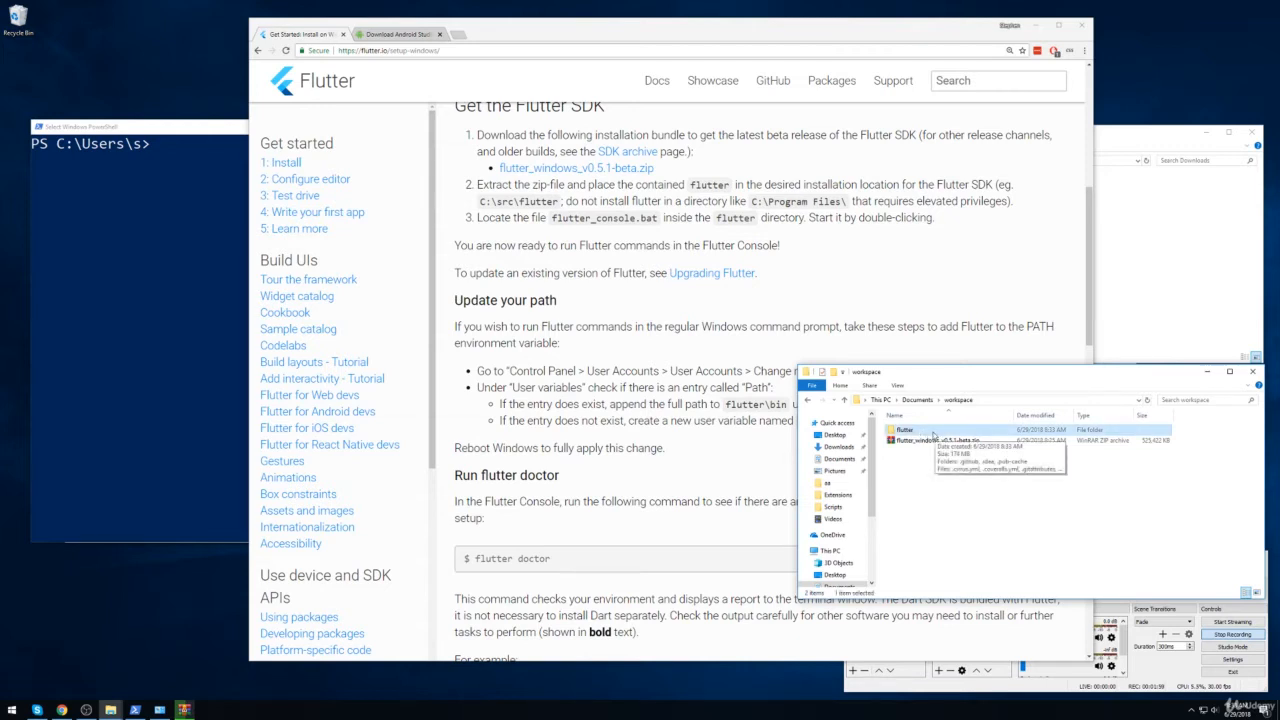
double_click(904, 430)
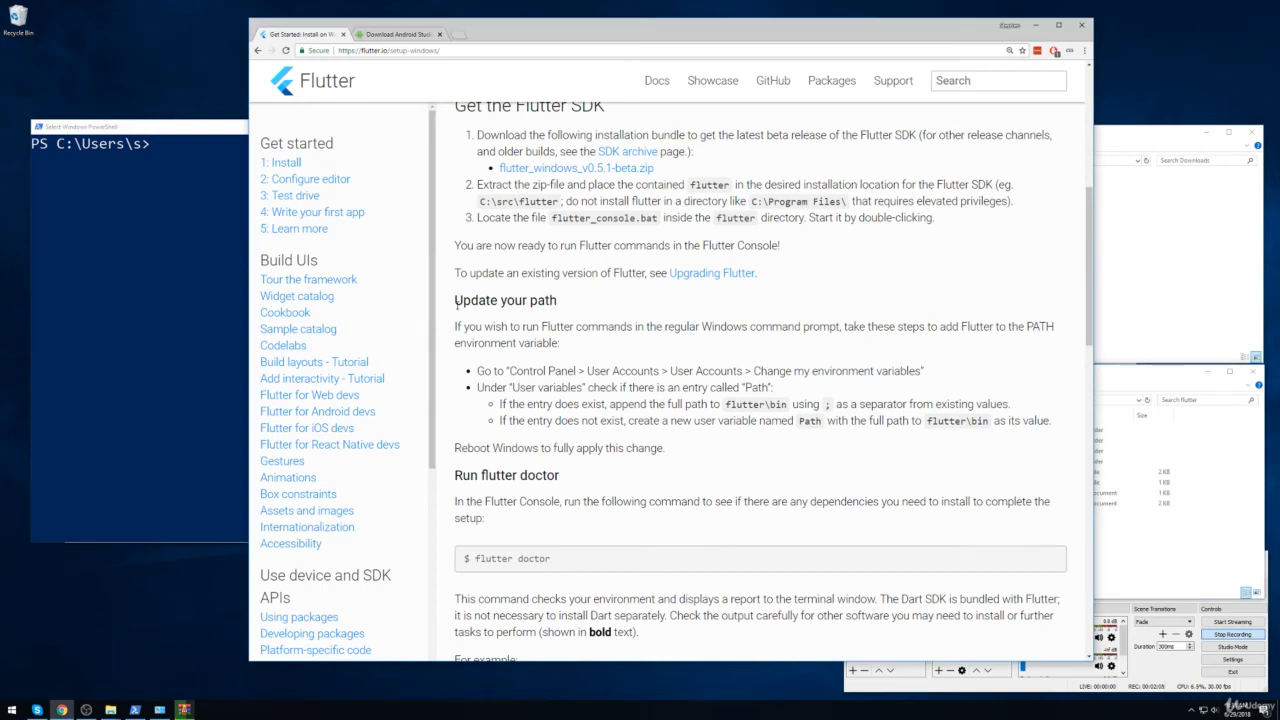
double_click(504, 300)
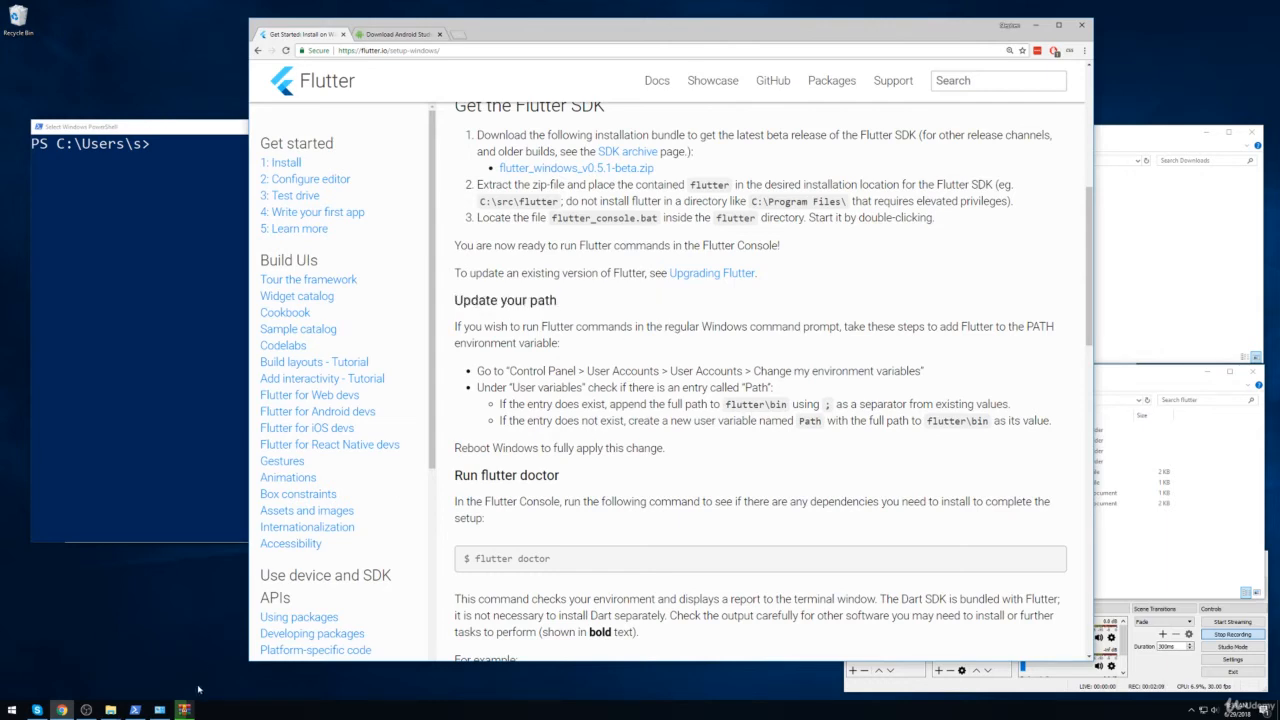
Navigate Control Panel to User Accounts and the current account's settings page
left_click(12, 708)
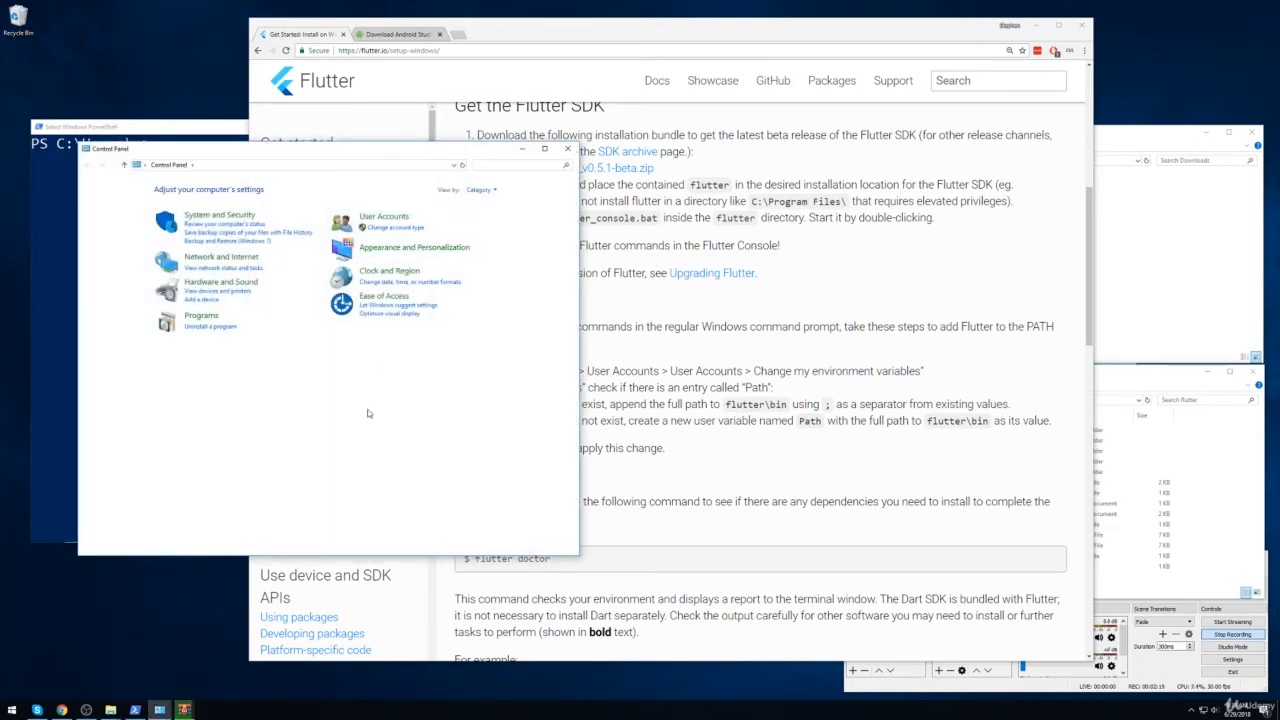
mouse_move(384, 216)
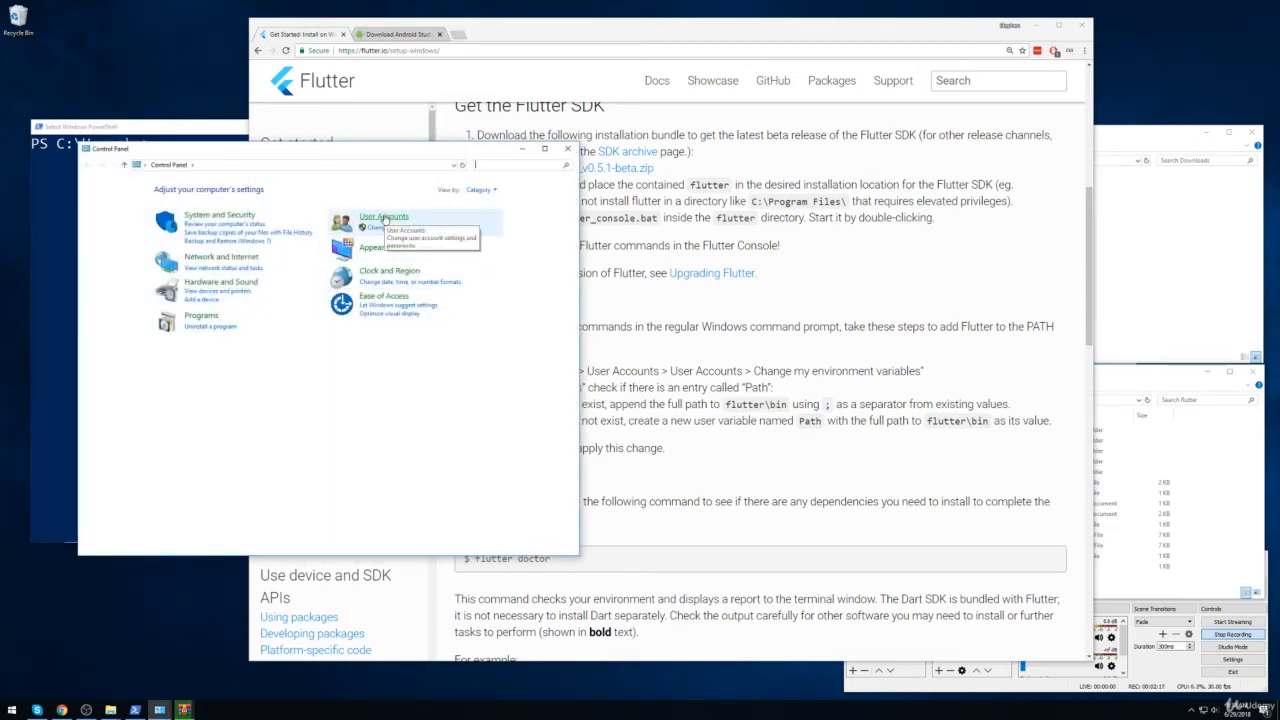
left_click(384, 216)
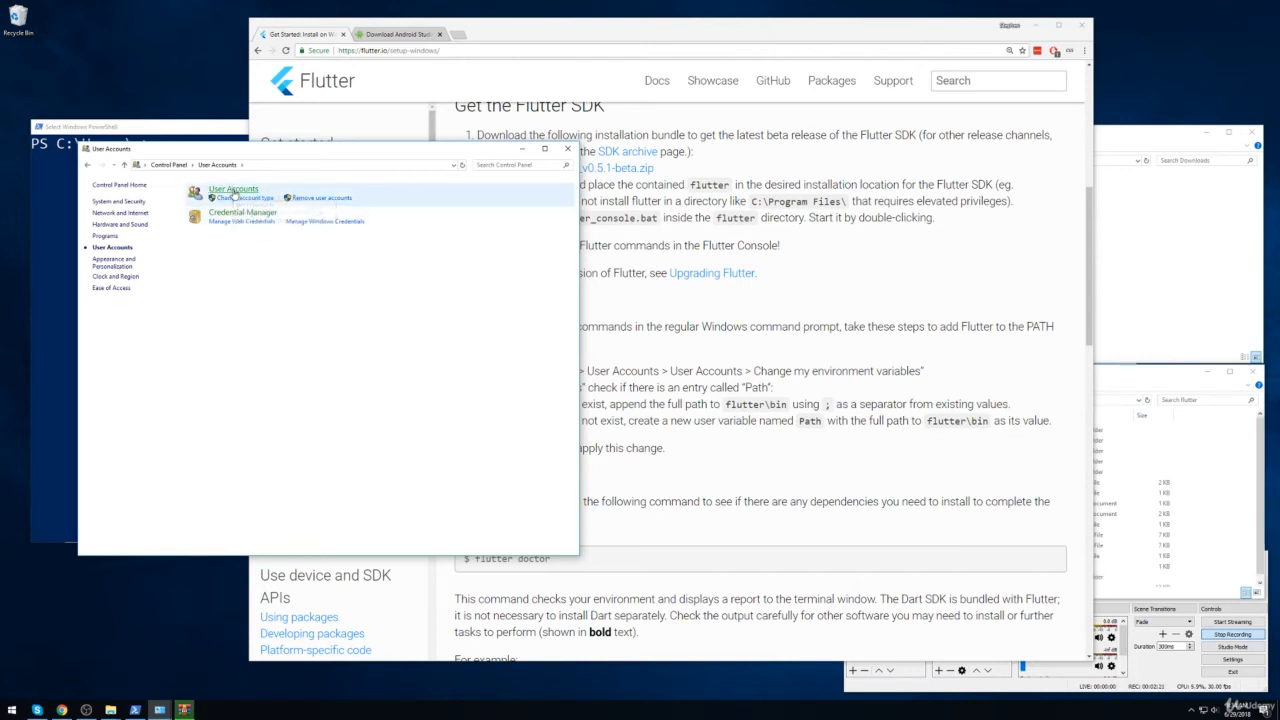
left_click(232, 188)
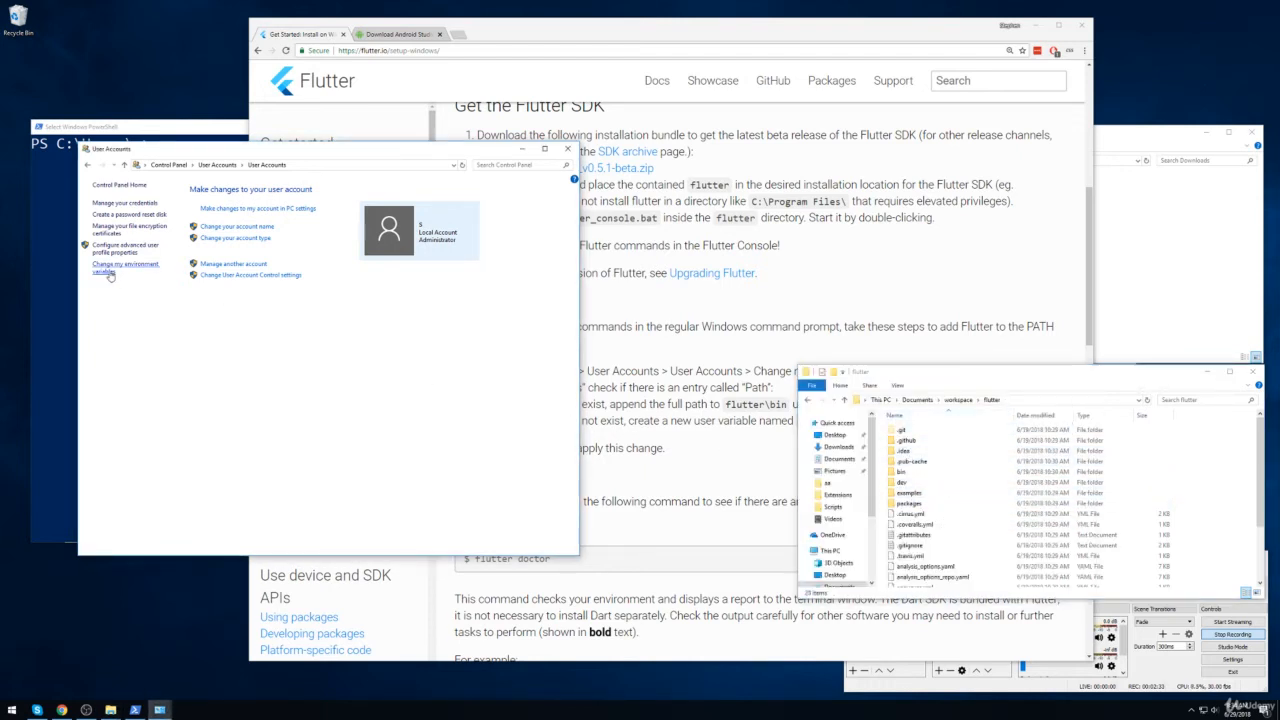
Begin a new entry in the user Path variable from Change my environment variables
left_click(124, 268)
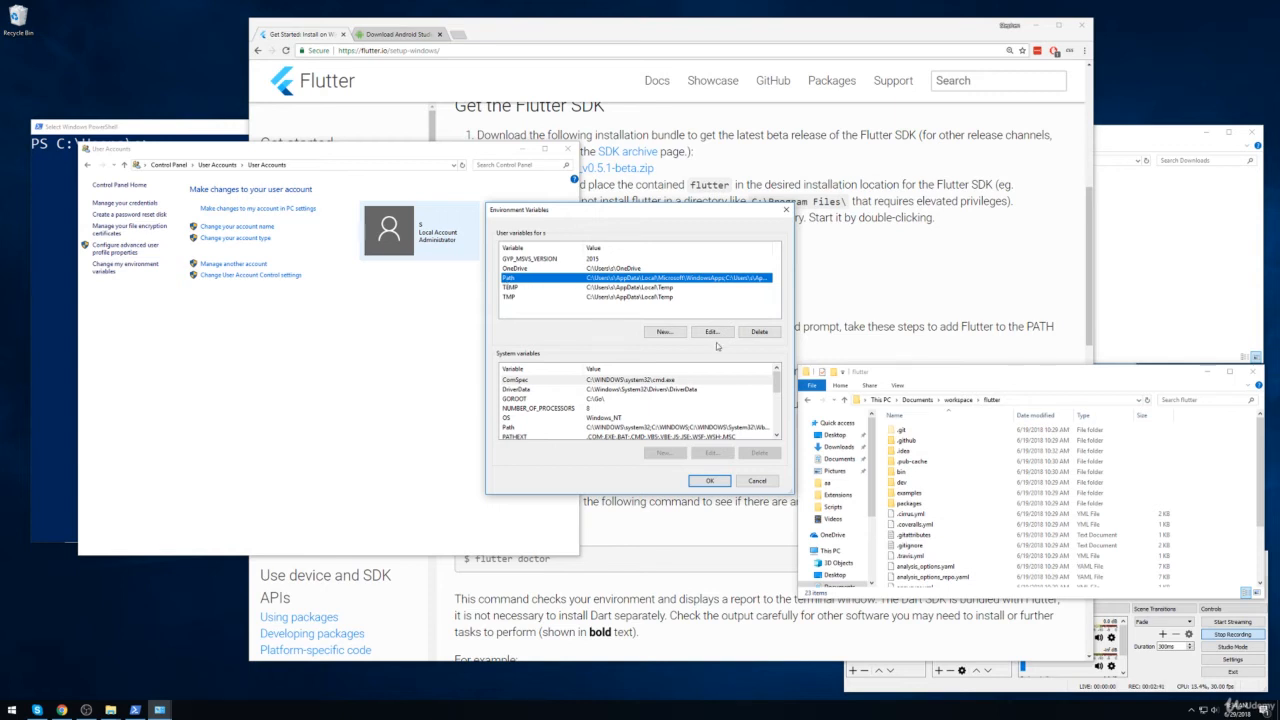
left_click(712, 332)
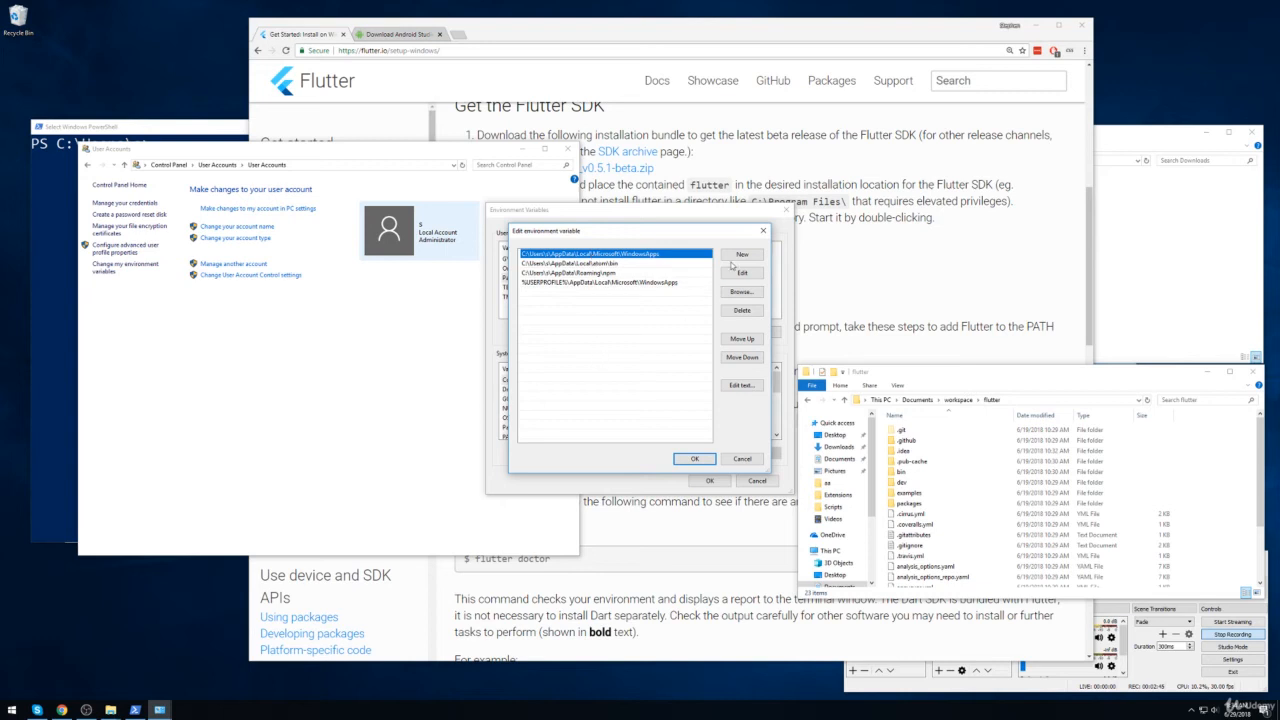
left_click(742, 254)
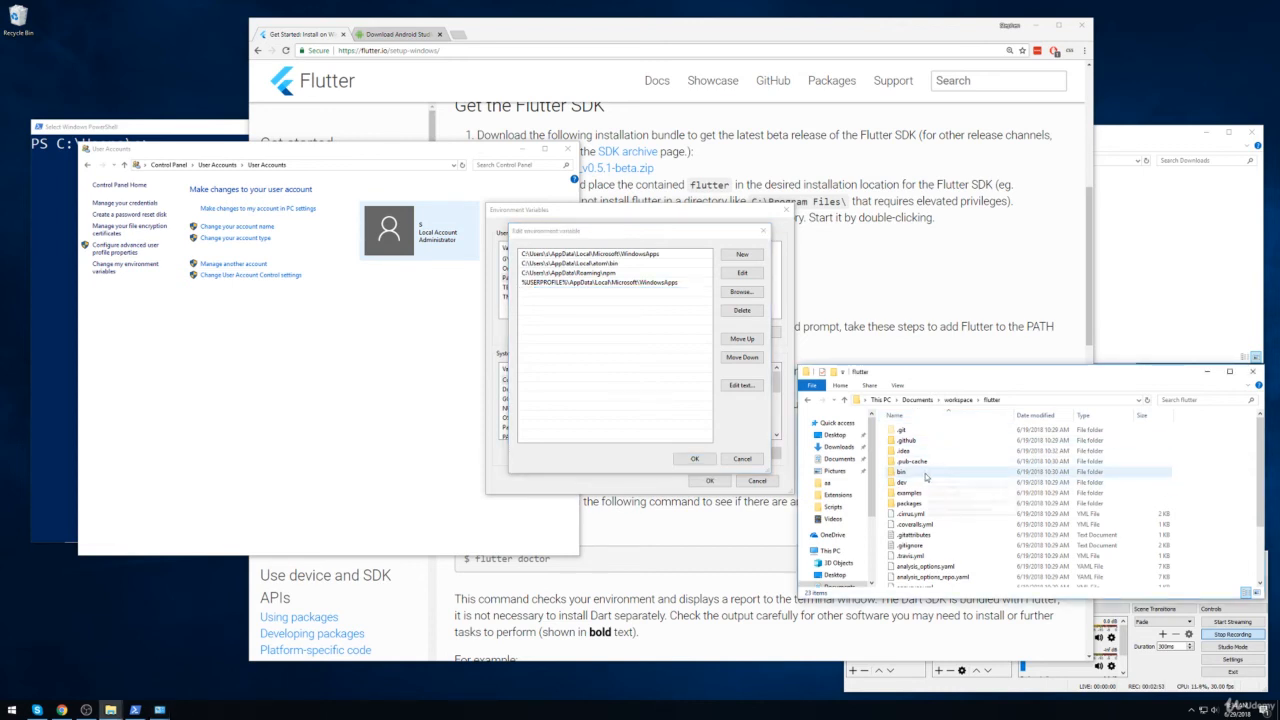
mouse_move(916, 476)
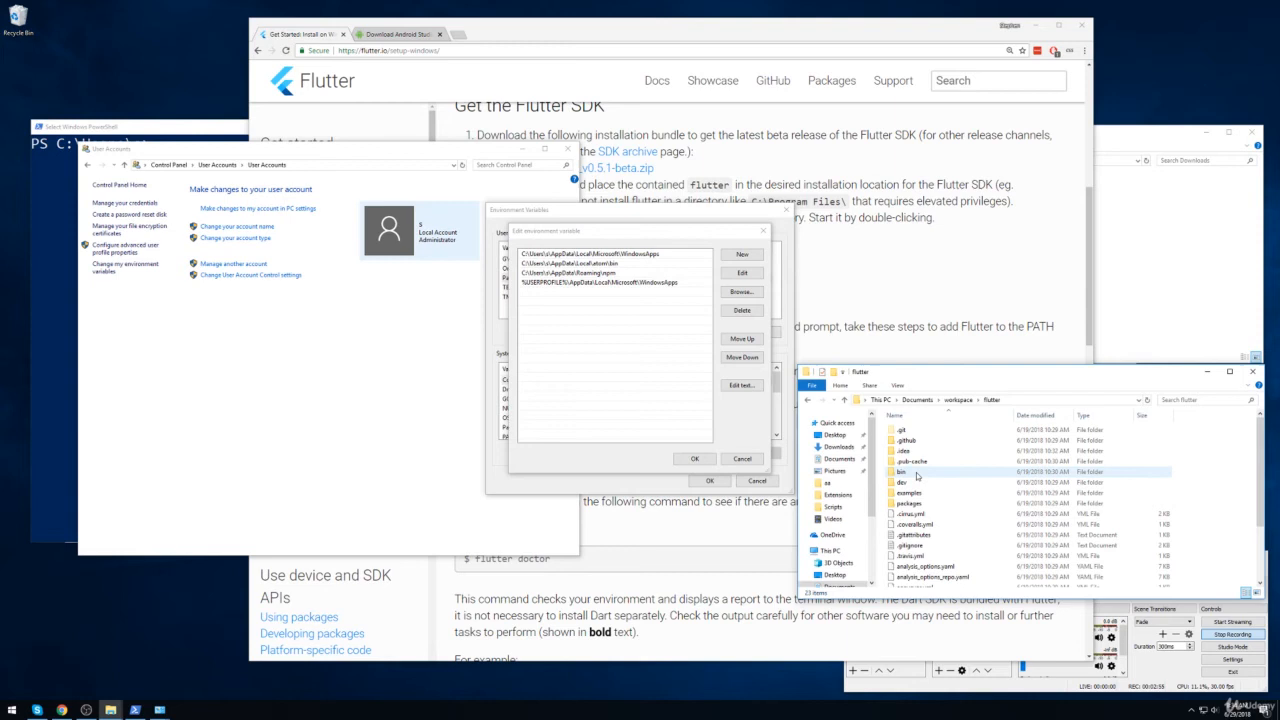
mouse_move(904, 482)
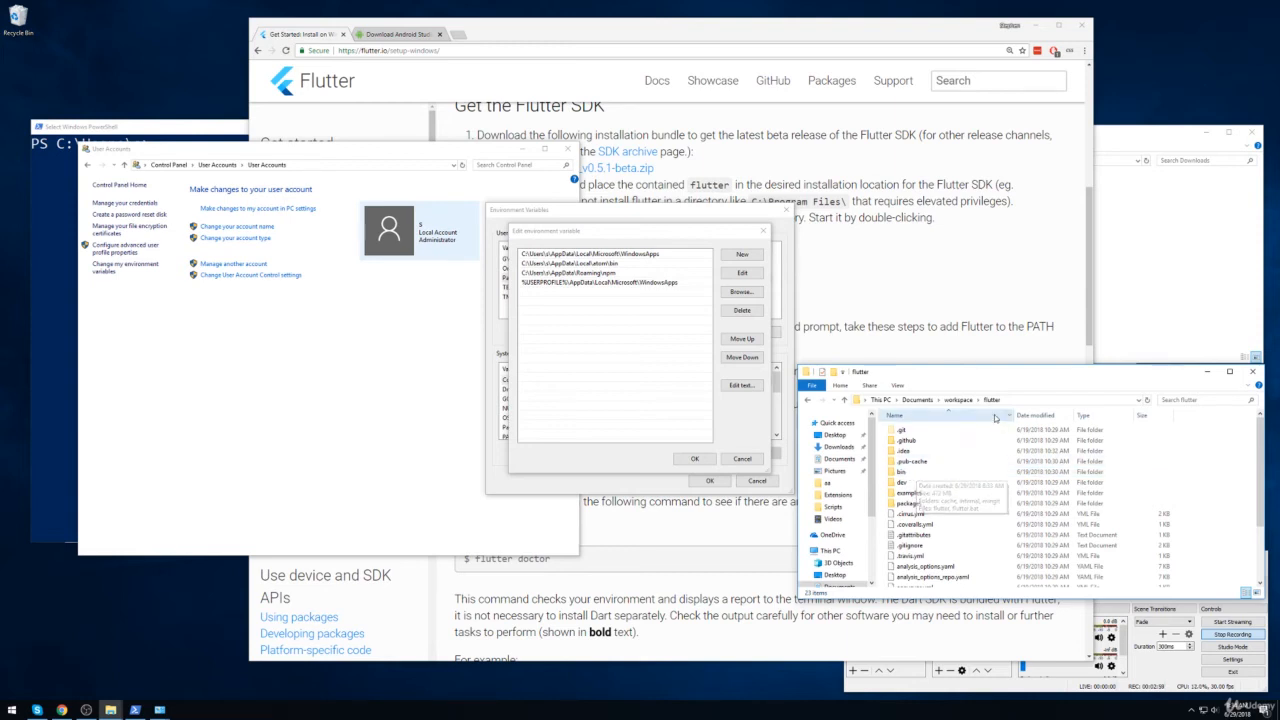
Copy the workspace flutter\bin folder path from Explorer and save it as the new Path entry
double_click(904, 472)
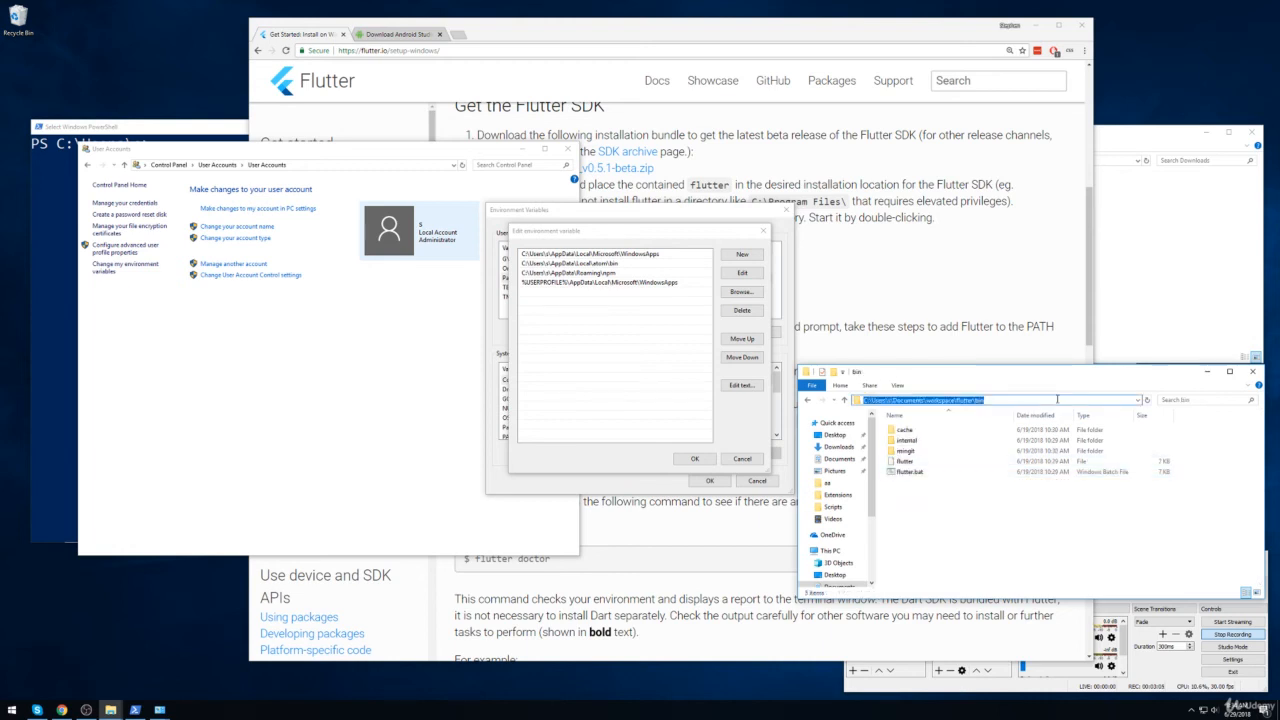
left_click(740, 254)
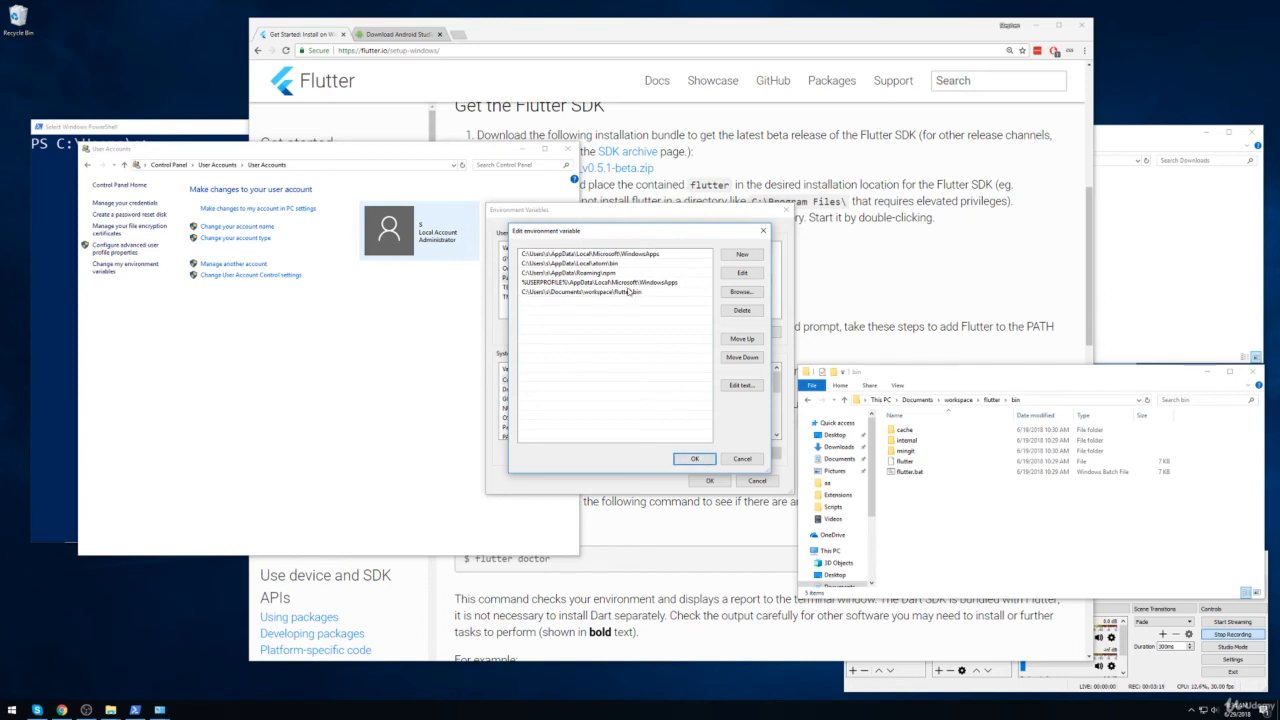
left_click(694, 458)
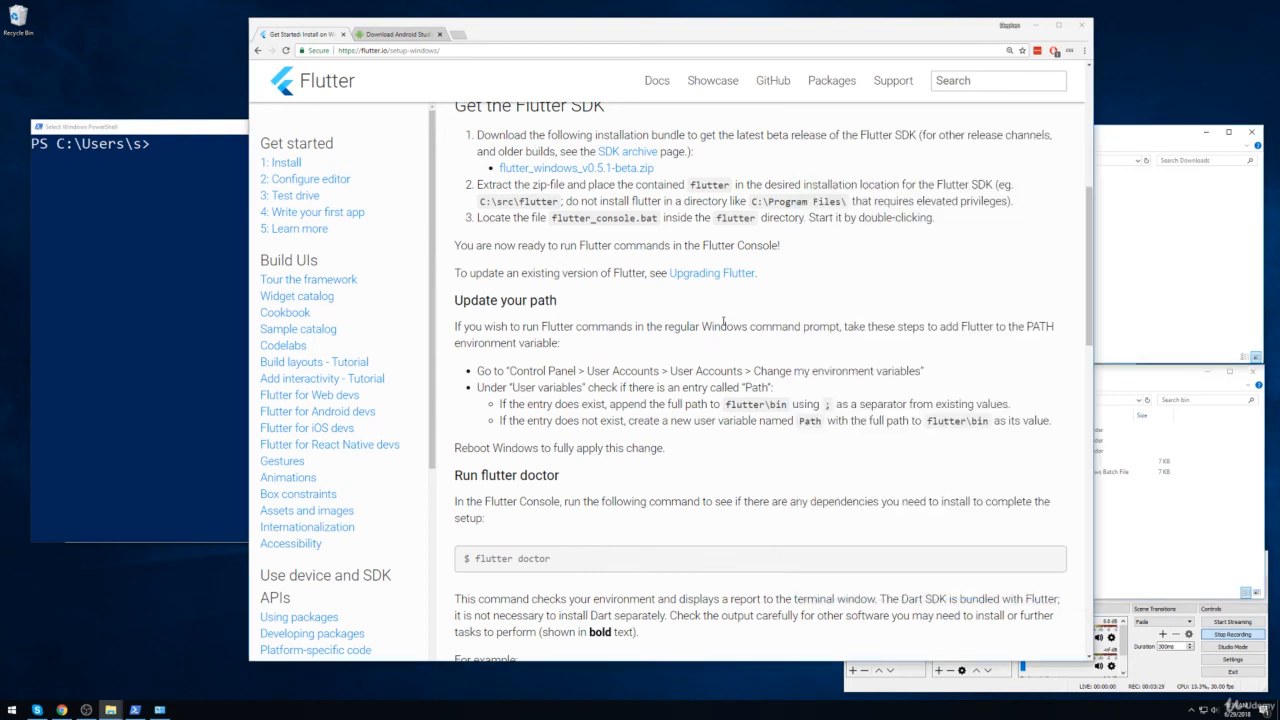
scroll("down", 3)
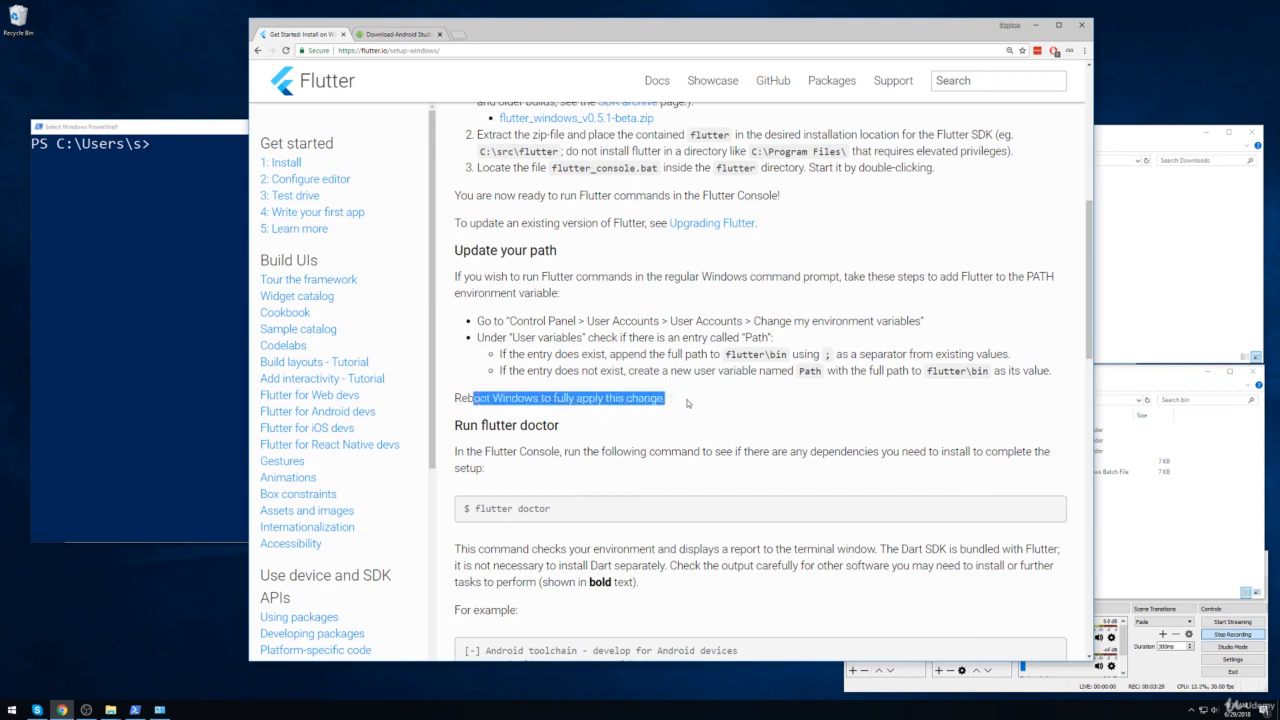
mouse_move(690, 404)
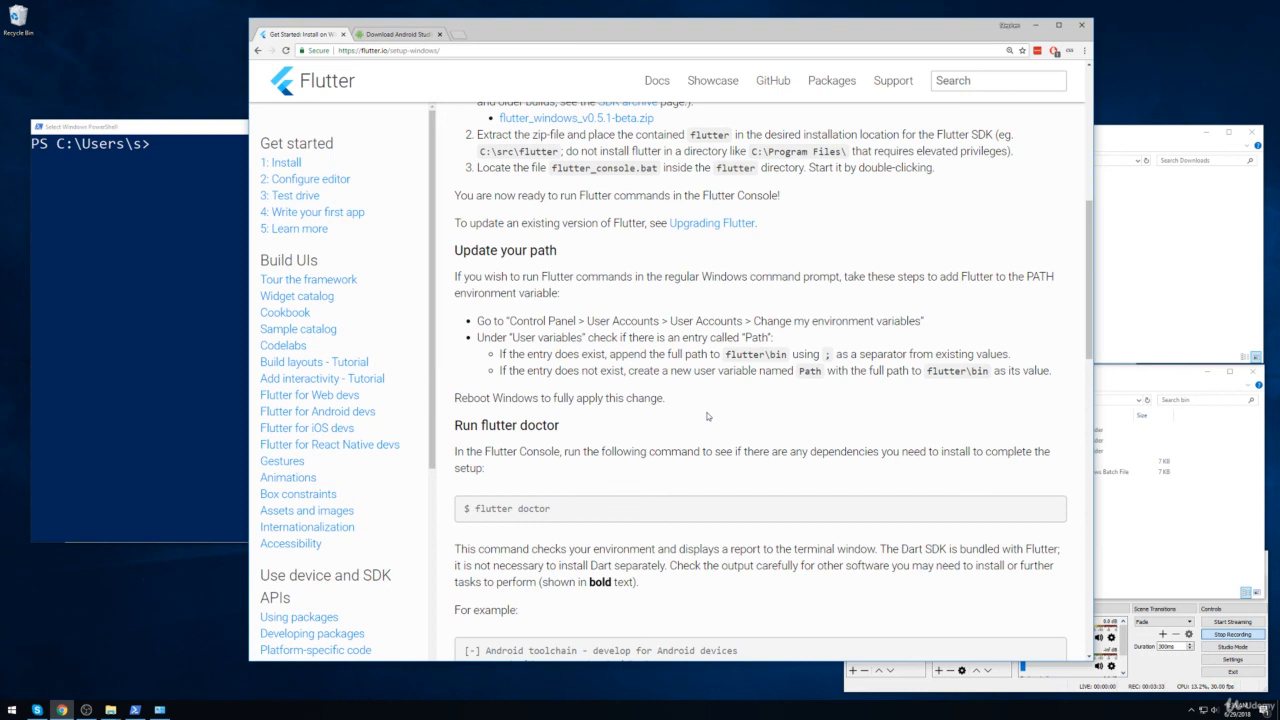
mouse_move(722, 418)
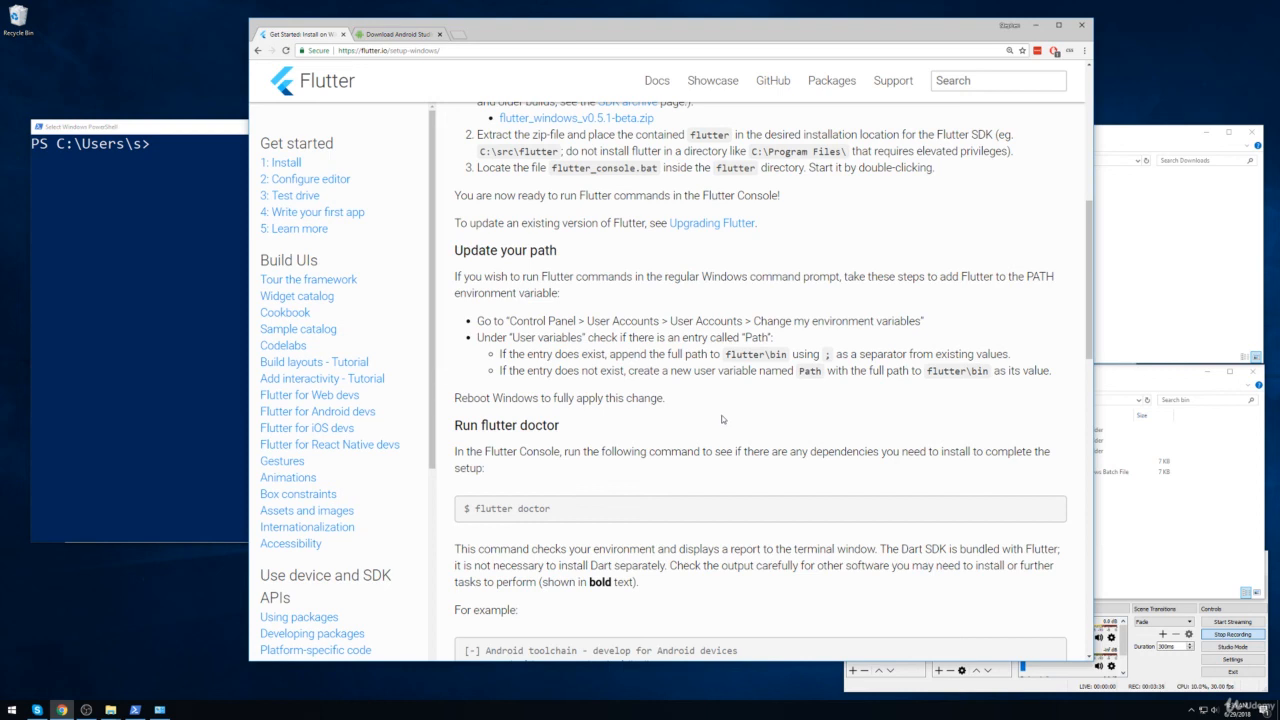